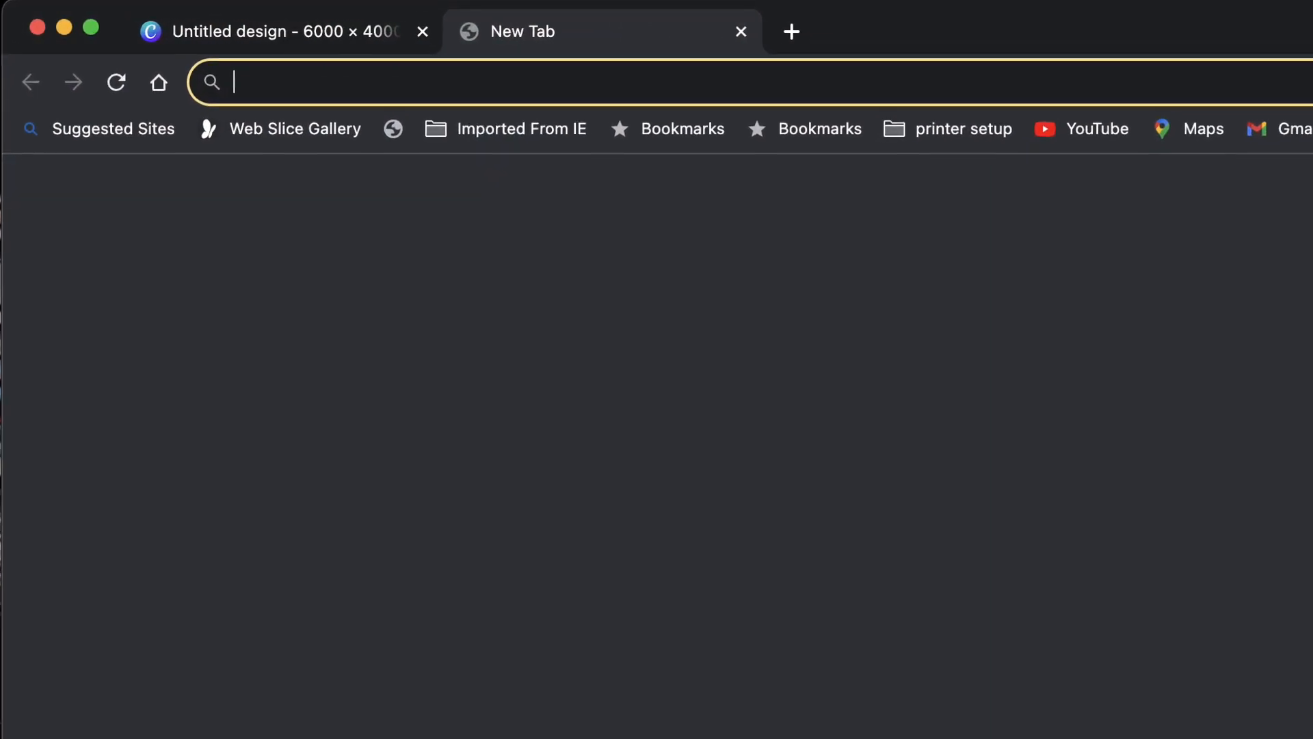
- Load canva.com in the new Chrome tab from the 'can' address-bar suggestion
{"action": "type", "text": "canva.com"}
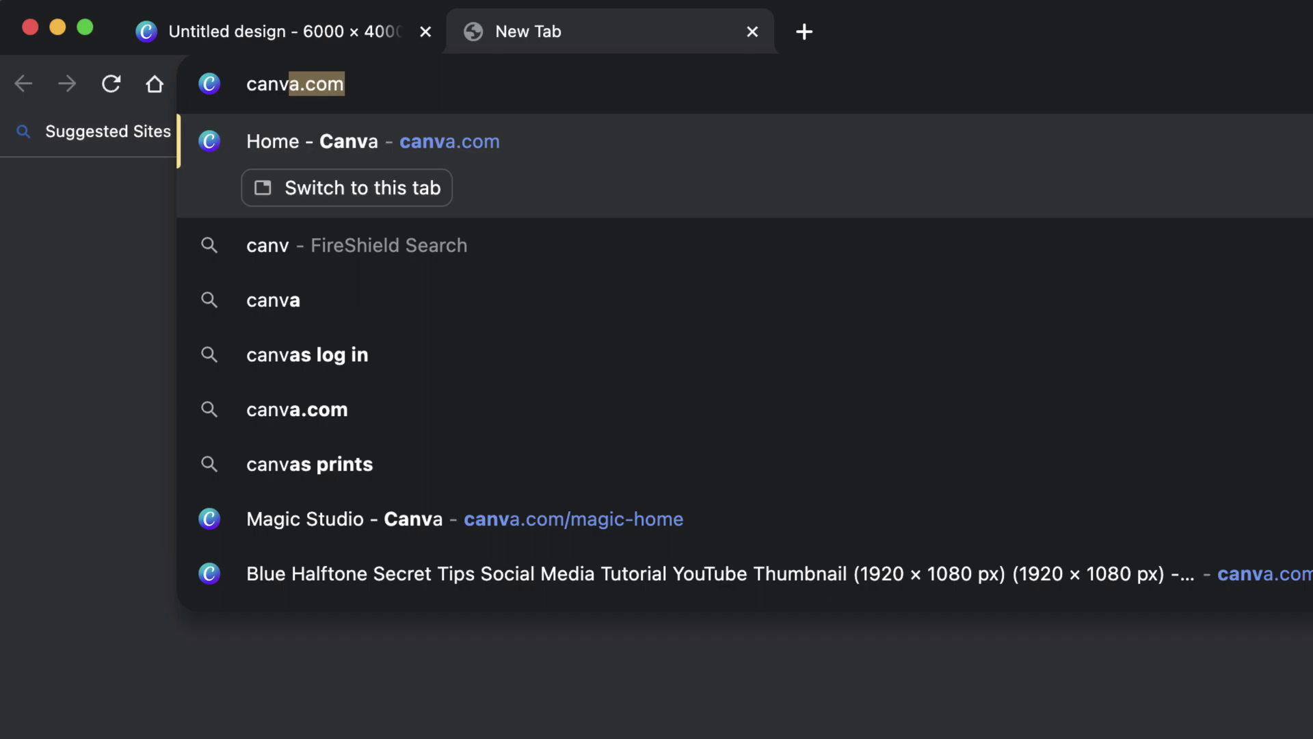
{"action": "left_click", "coordinate": [375, 141]}
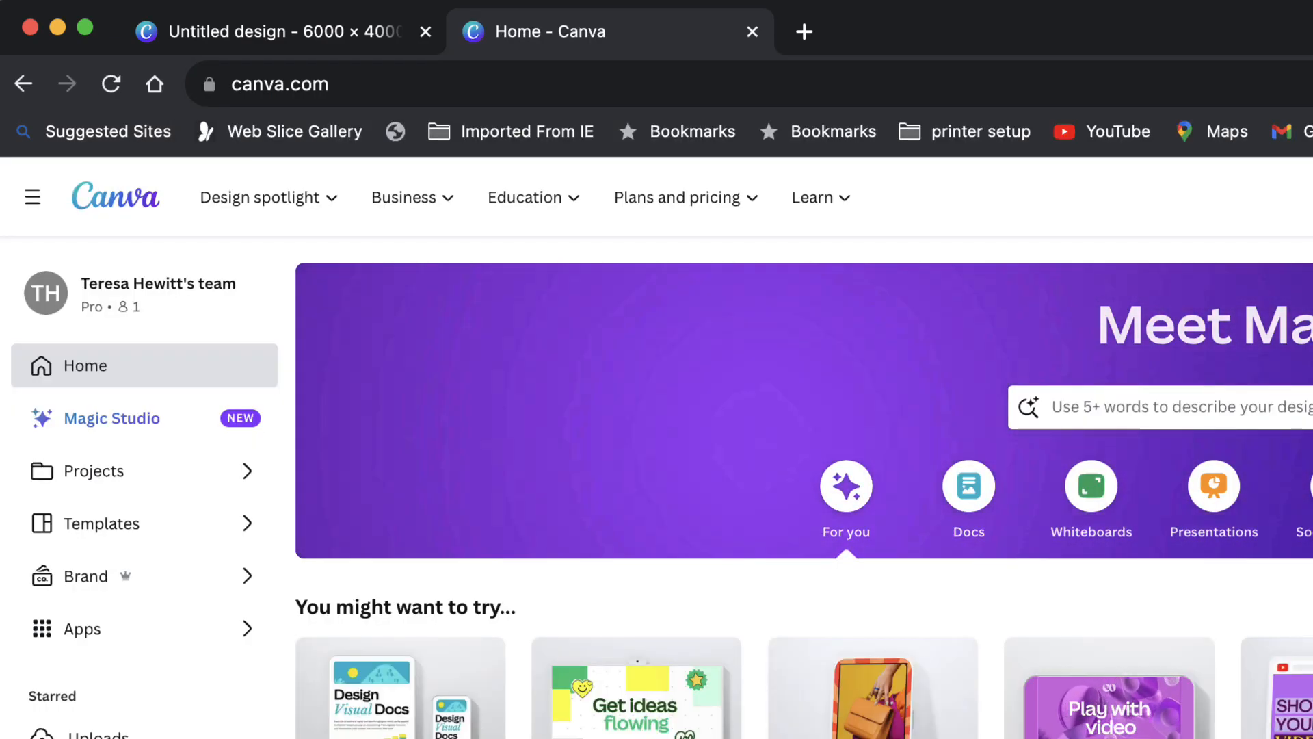
{"action": "mouse_move", "coordinate": [293, 586]}
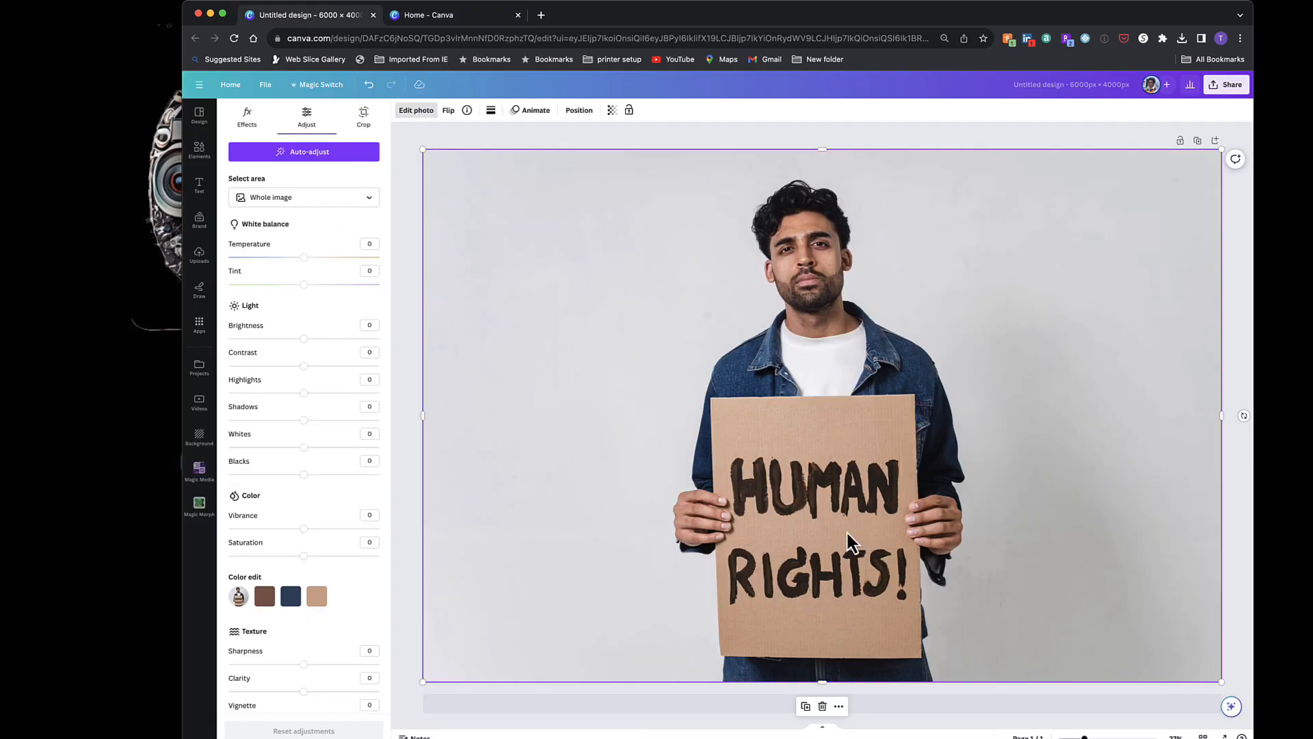
{"action": "mouse_move", "coordinate": [843, 514]}
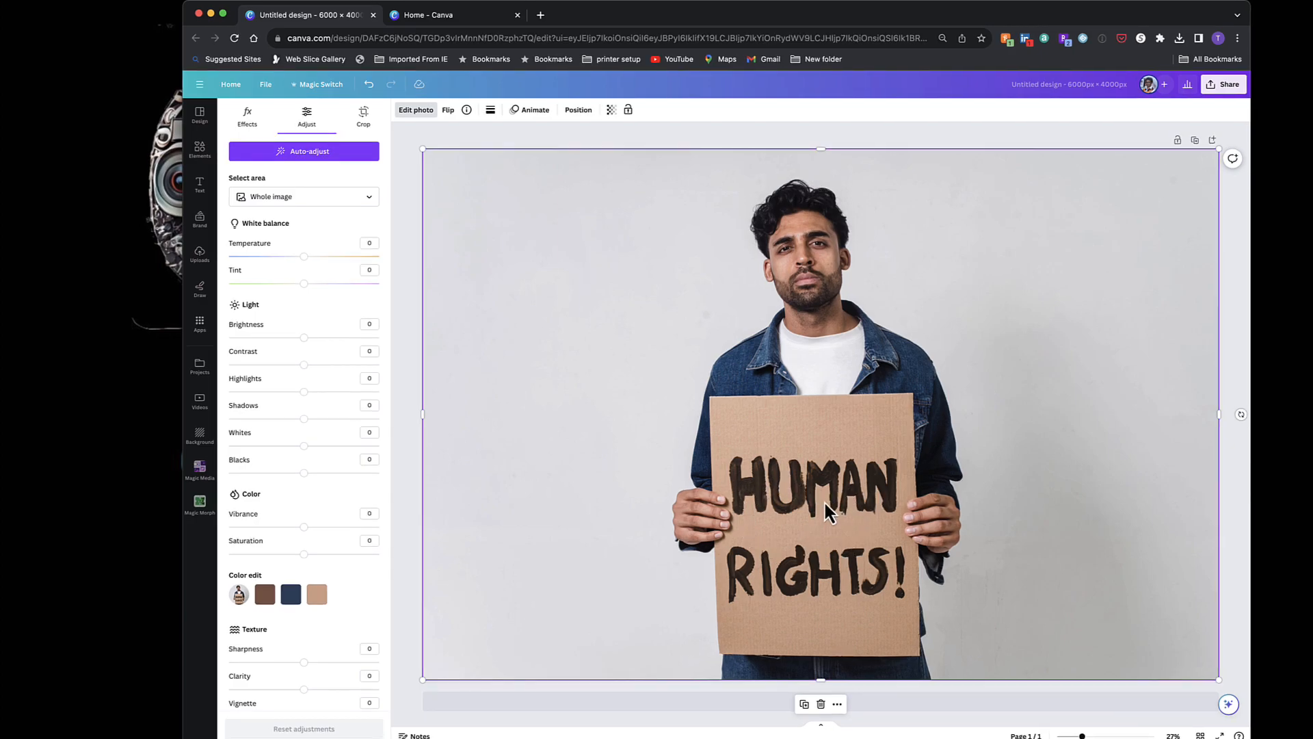
{"action": "mouse_move", "coordinate": [881, 484]}
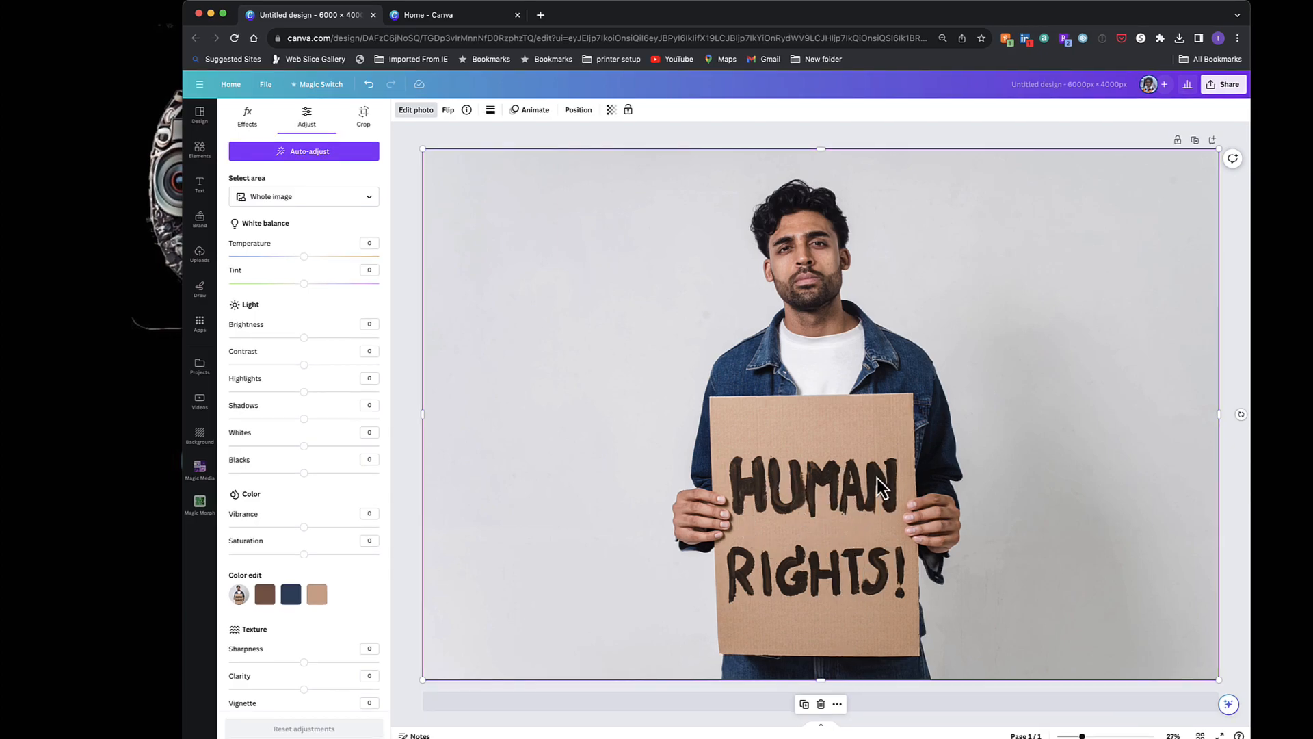
{"action": "mouse_move", "coordinate": [671, 357]}
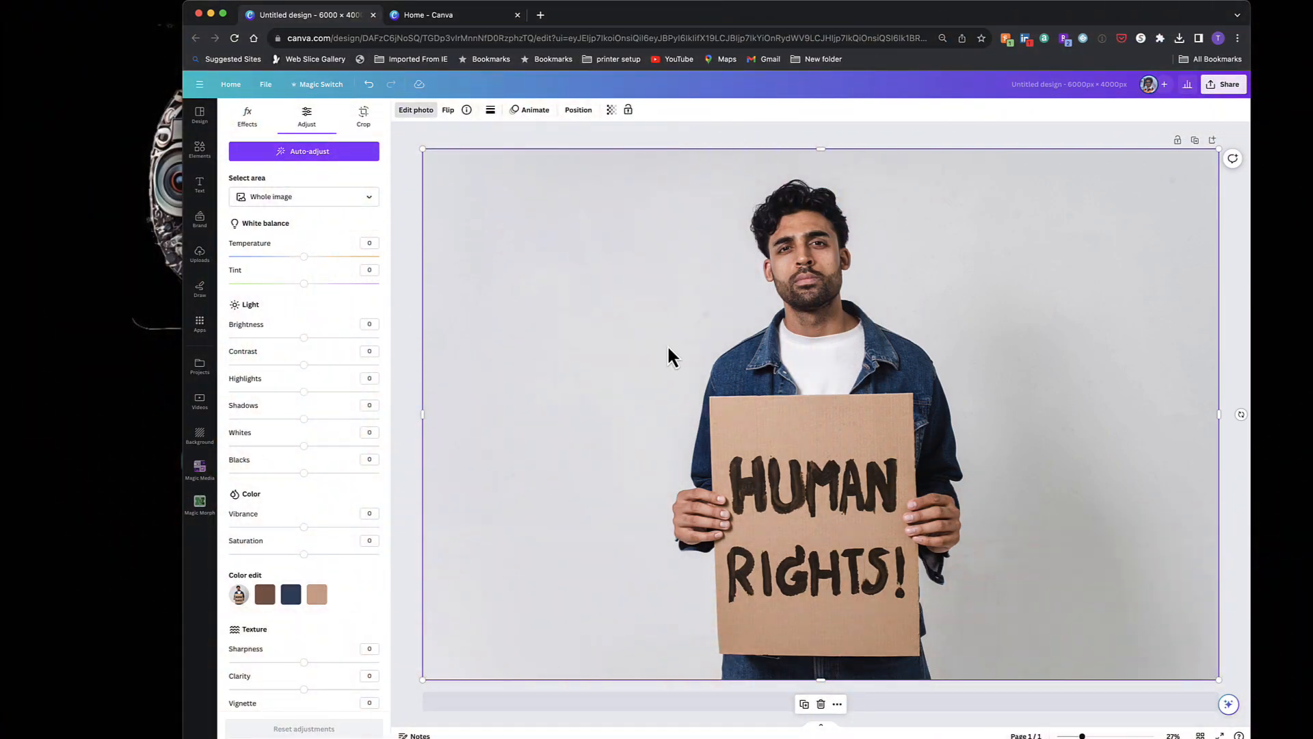
{"action": "mouse_move", "coordinate": [492, 168]}
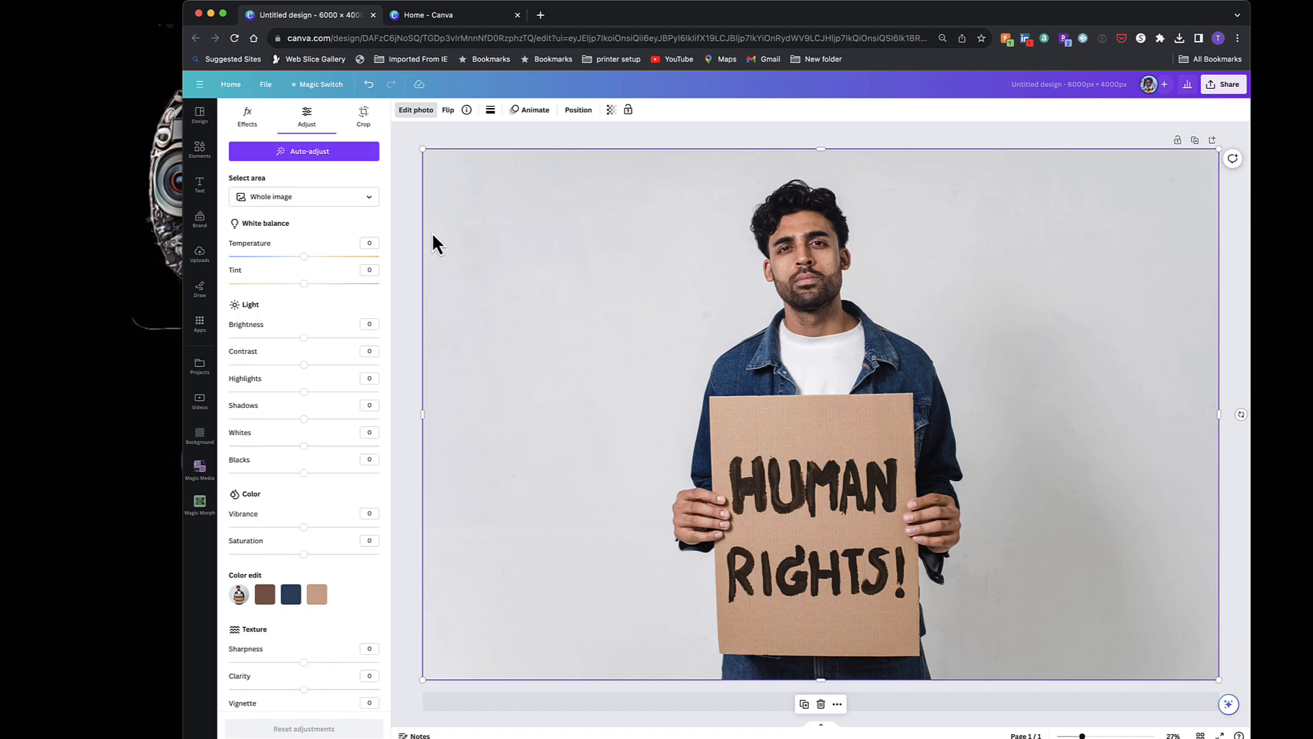
- Close the Adjust panel and show the Edit photo tools for the HUMAN RIGHTS! photo
{"action": "left_click", "coordinate": [199, 115]}
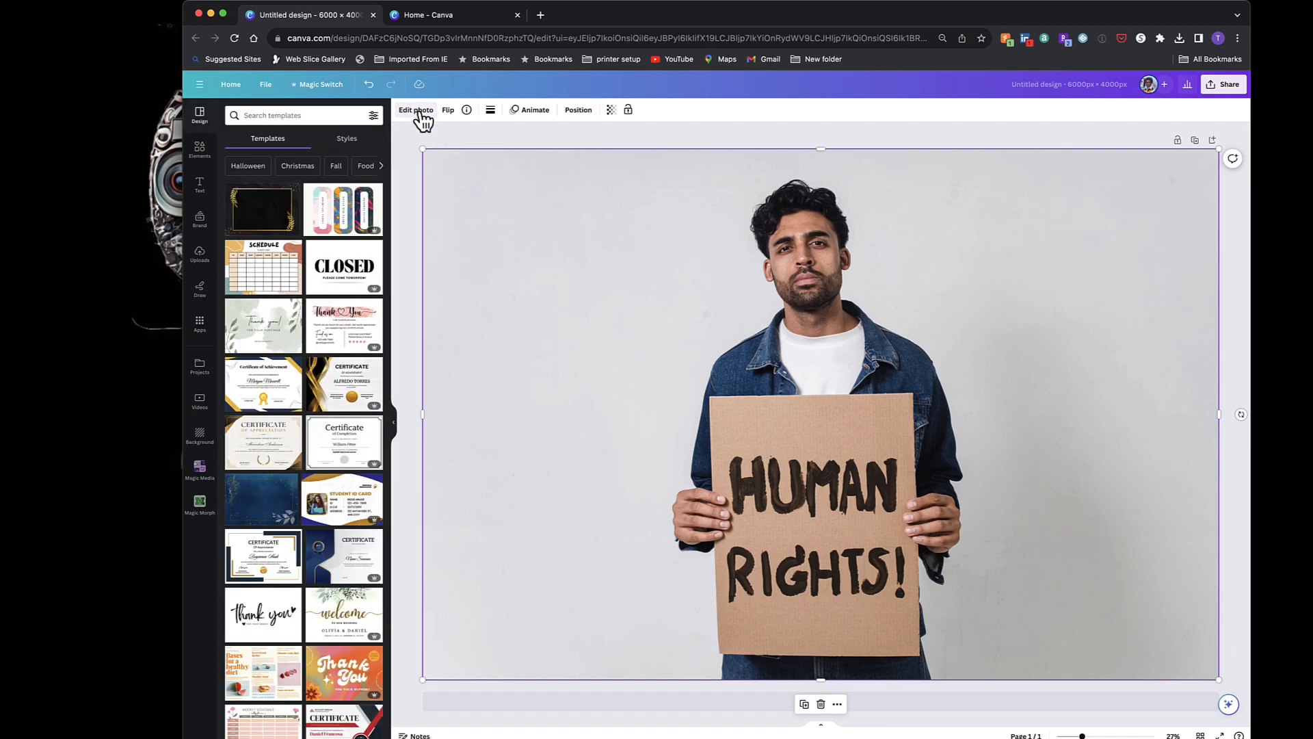
{"action": "left_click", "coordinate": [415, 109]}
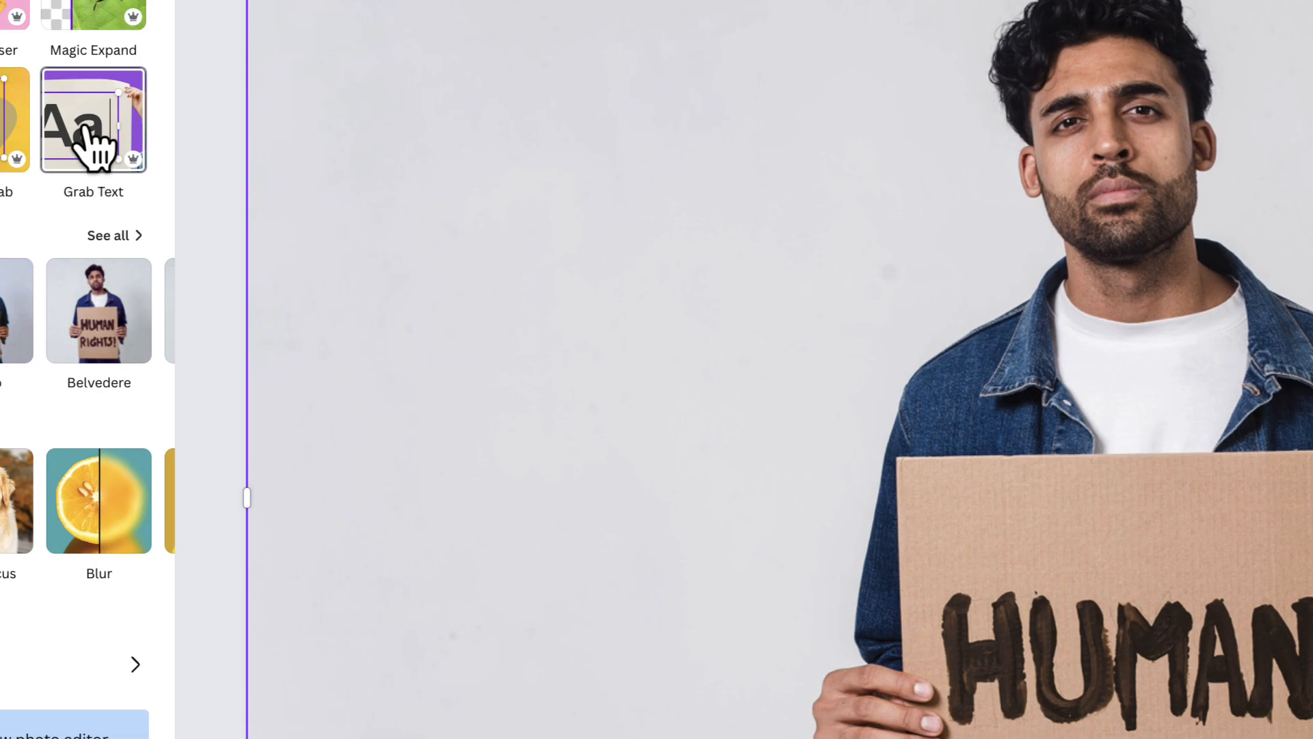
- Grab the HUMAN RIGHTS! lettering as text, reposition it on the sign, and start editing
{"action": "left_click", "coordinate": [94, 120]}
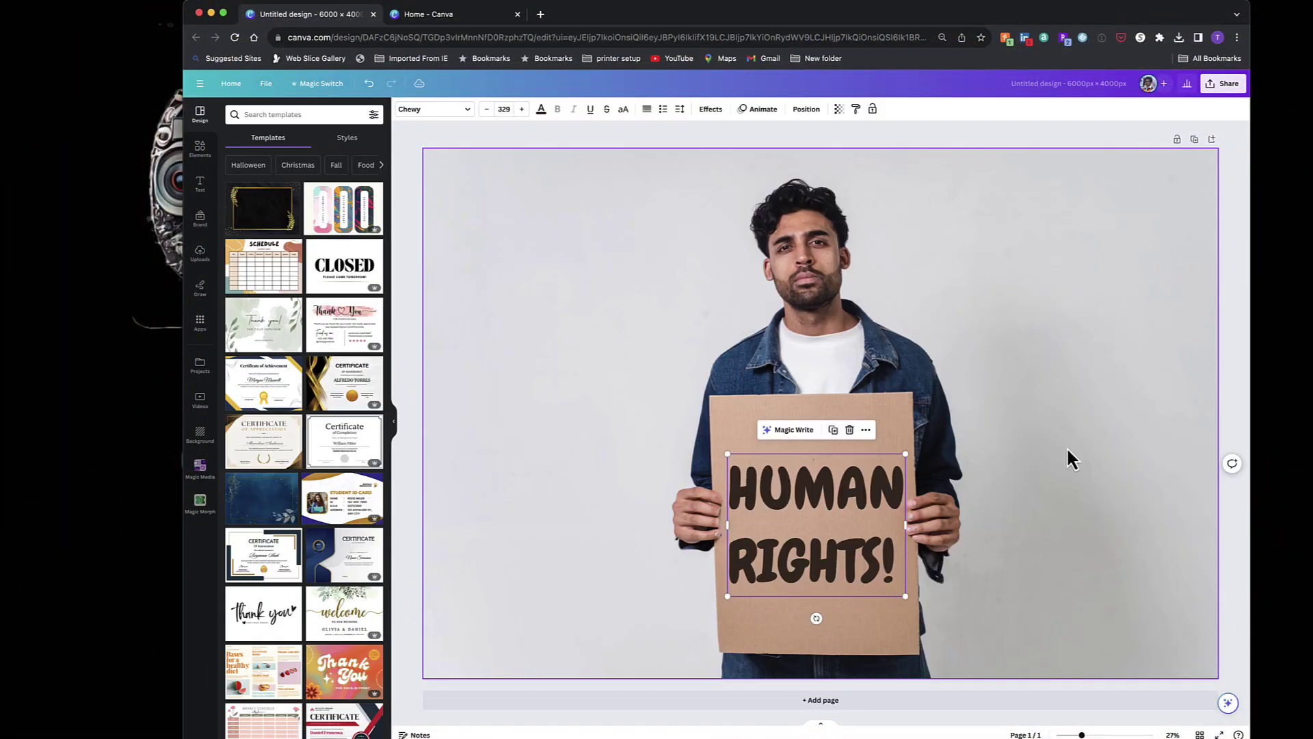
{"action": "mouse_move", "coordinate": [1107, 489]}
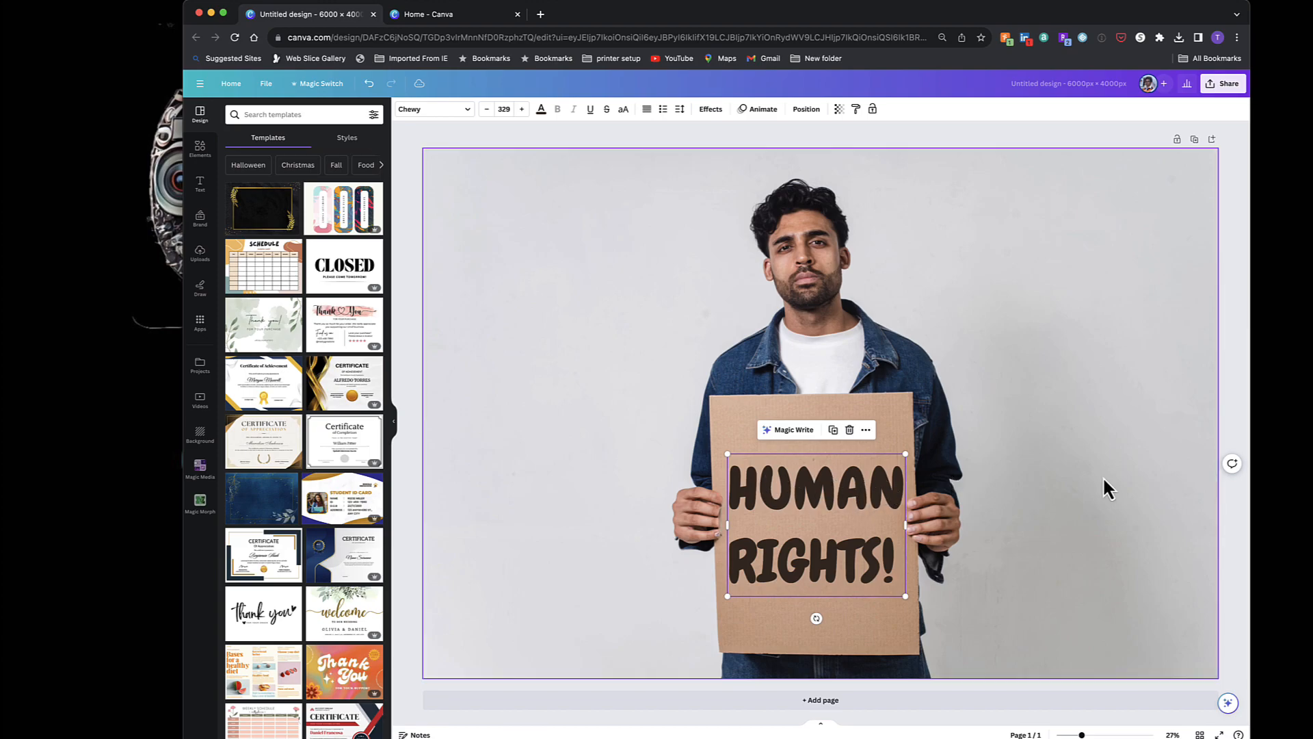
{"action": "mouse_move", "coordinate": [906, 517]}
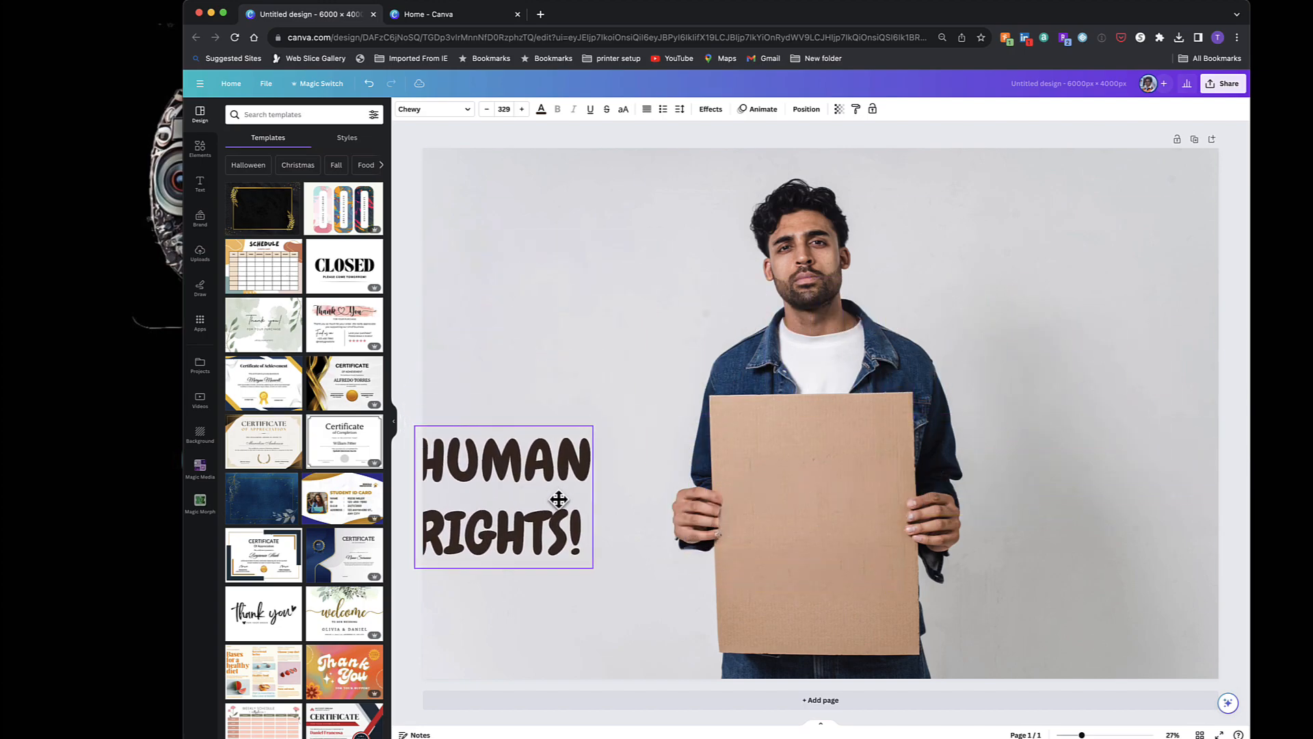
{"action": "left_click_drag", "start_coordinate": [503, 498], "coordinate": [839, 507]}
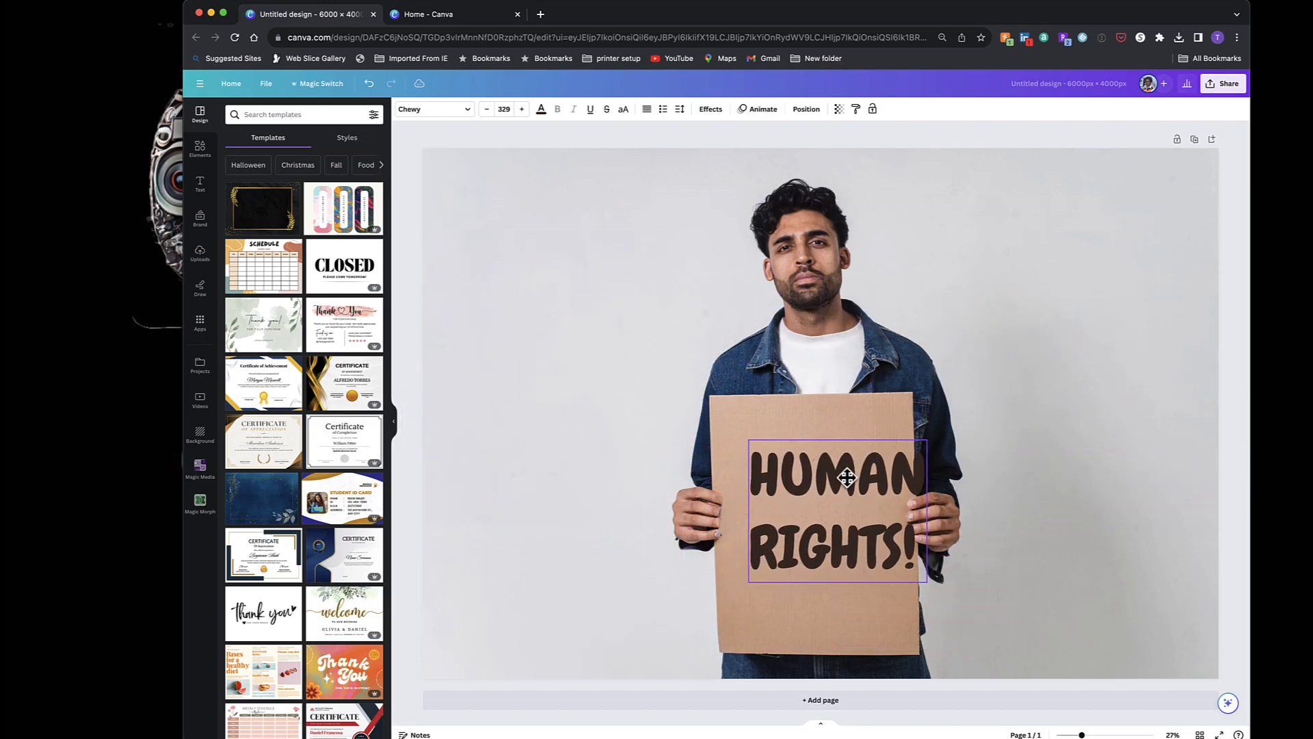
{"action": "left_click_drag", "start_coordinate": [846, 478], "coordinate": [819, 476]}
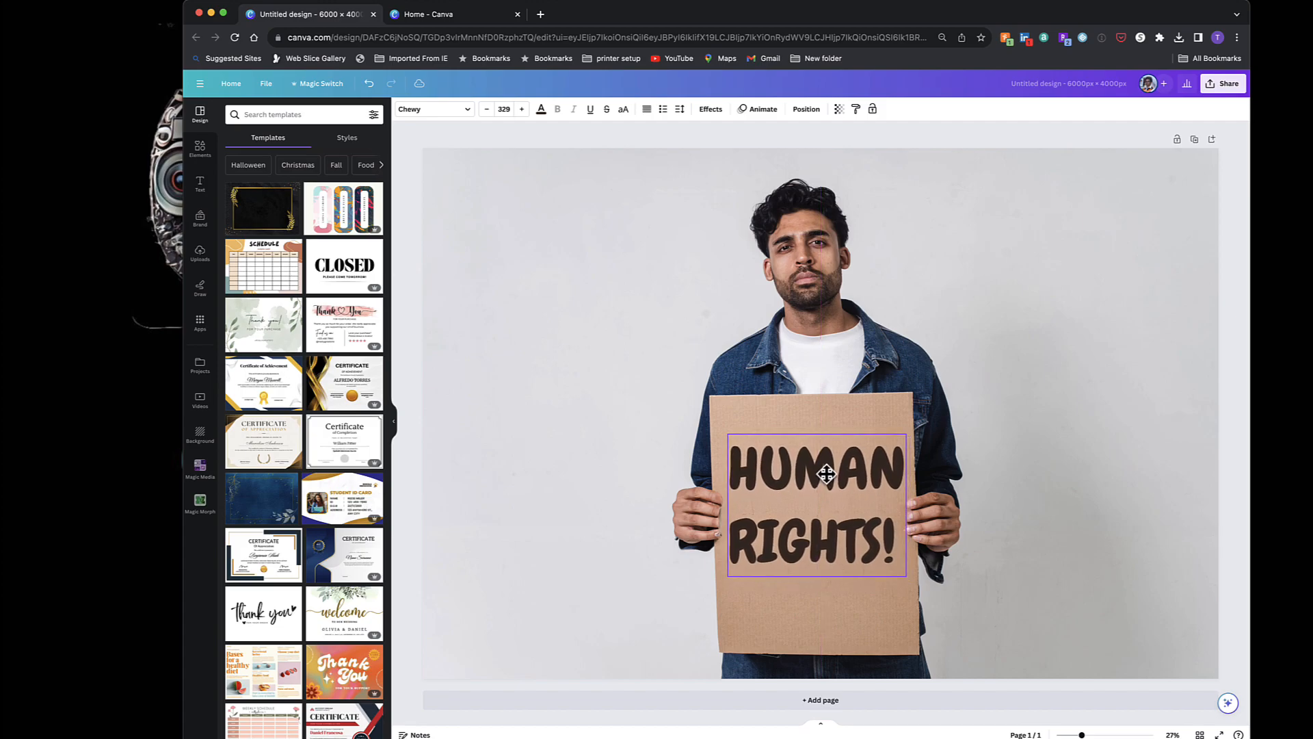
{"action": "left_click", "coordinate": [828, 471]}
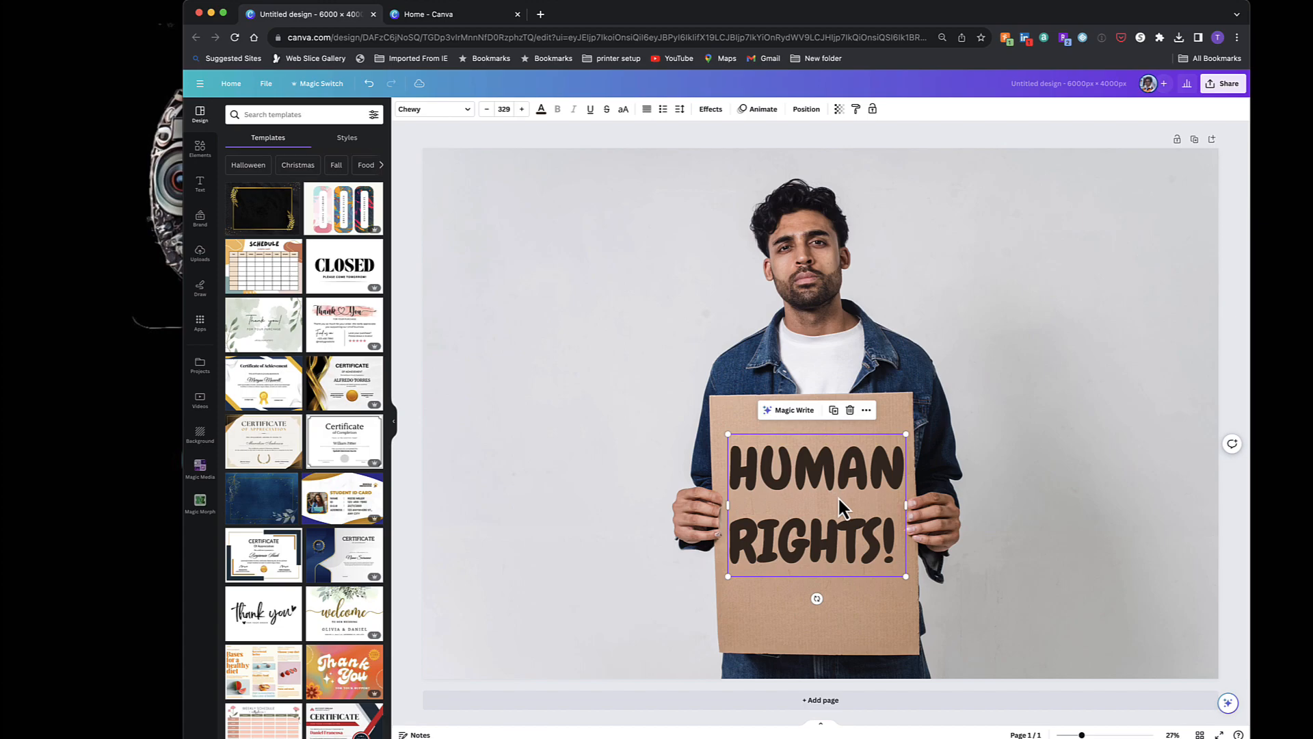
{"action": "mouse_move", "coordinate": [874, 552]}
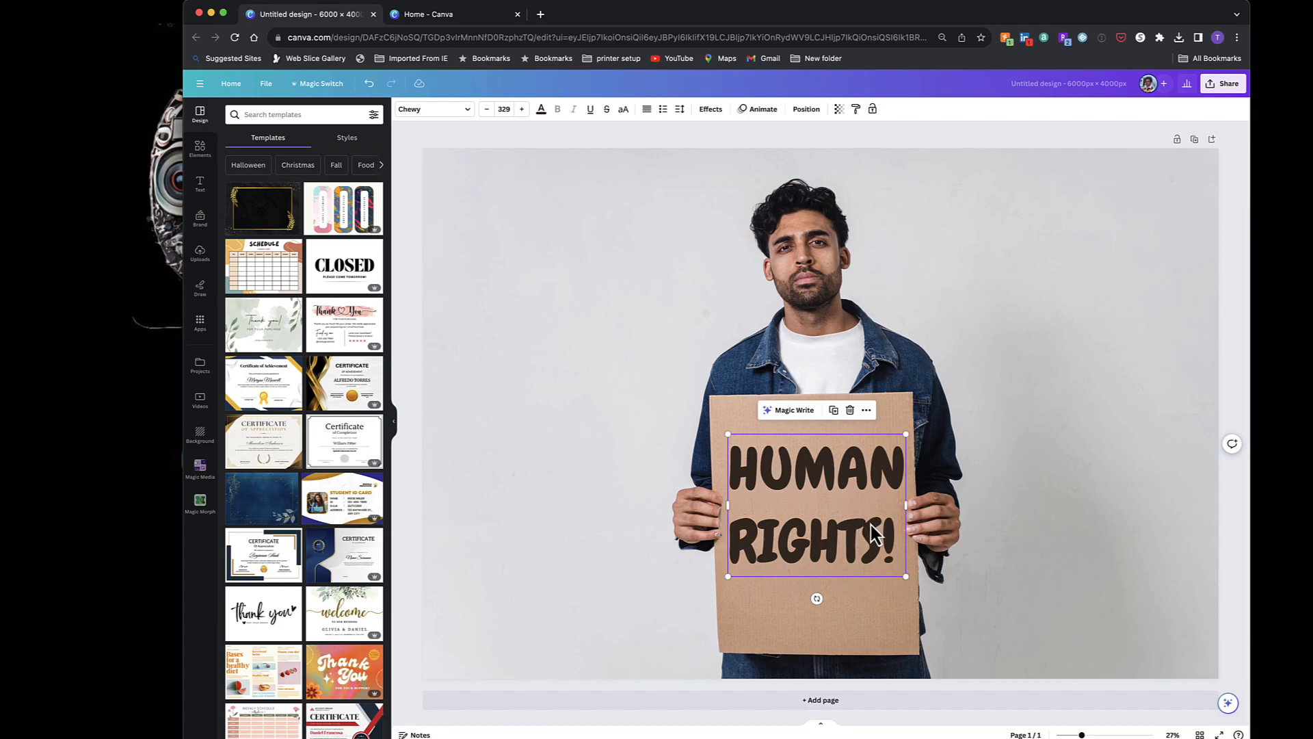
{"action": "mouse_move", "coordinate": [852, 548]}
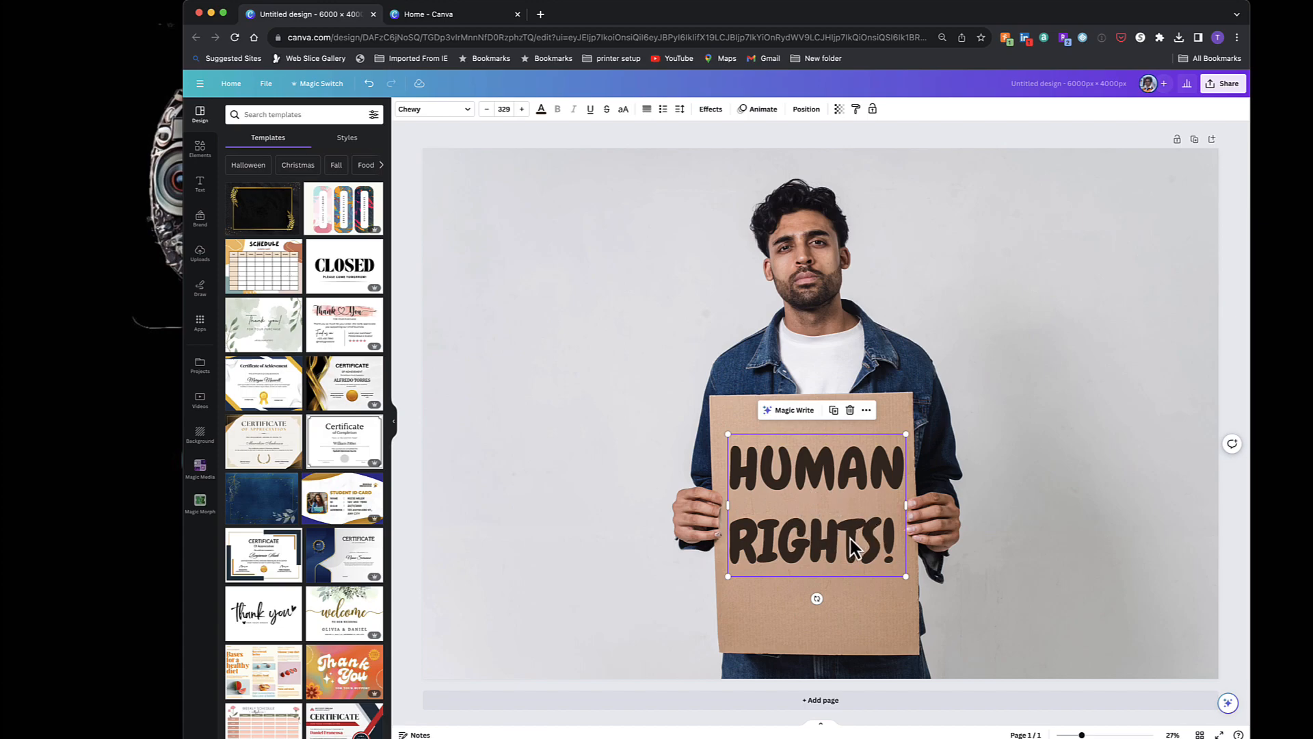
{"action": "mouse_move", "coordinate": [875, 548]}
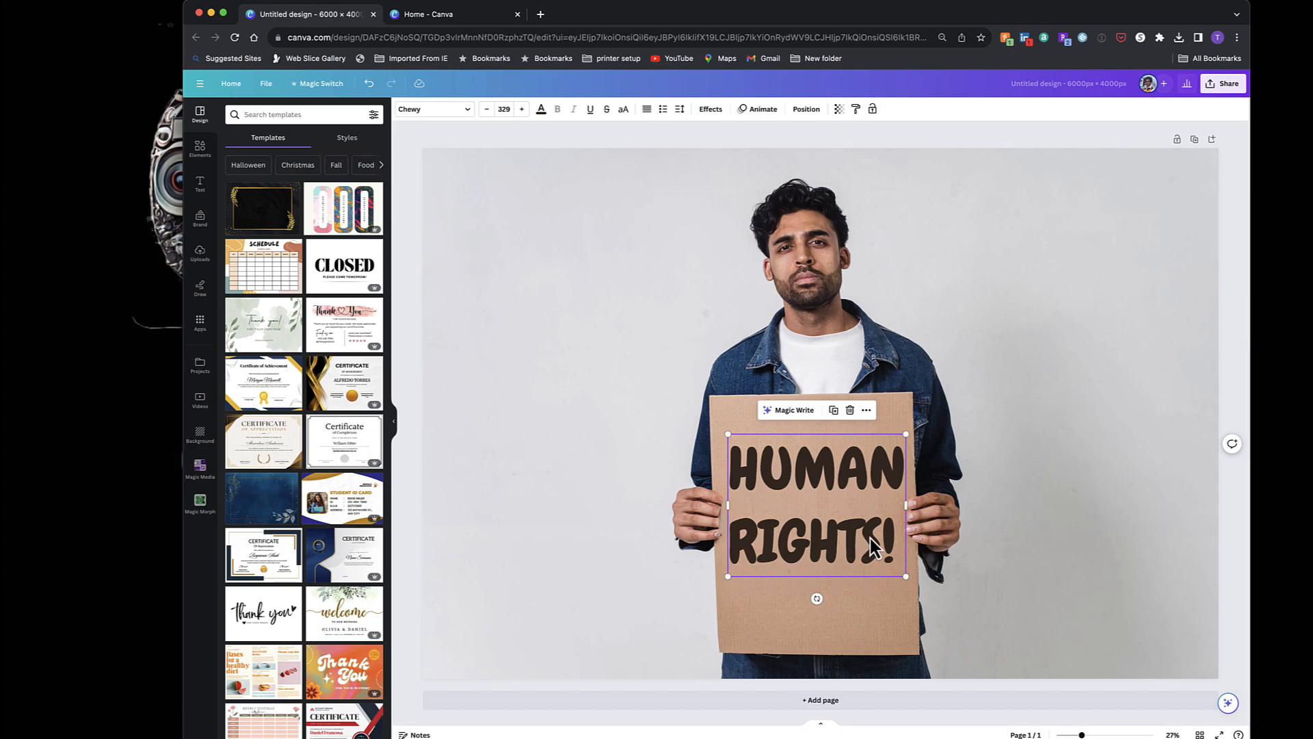
{"action": "mouse_move", "coordinate": [874, 530]}
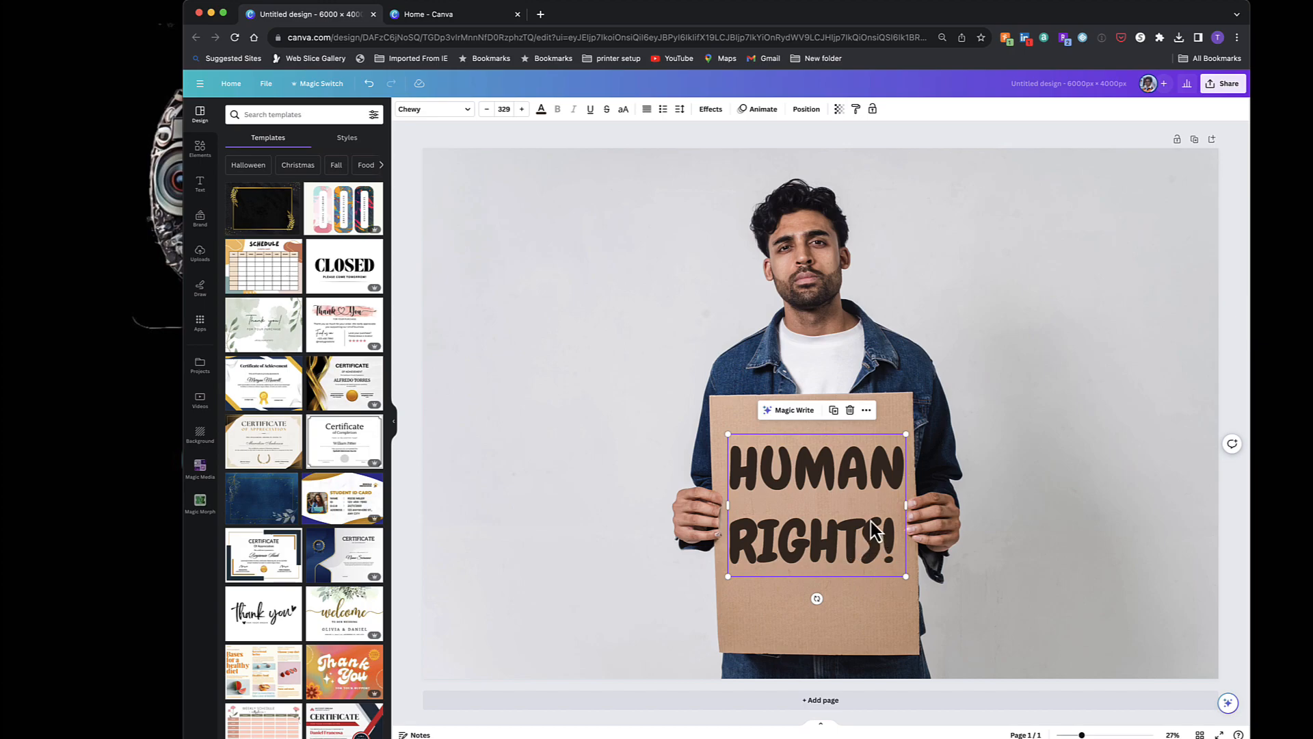
{"action": "mouse_move", "coordinate": [831, 486]}
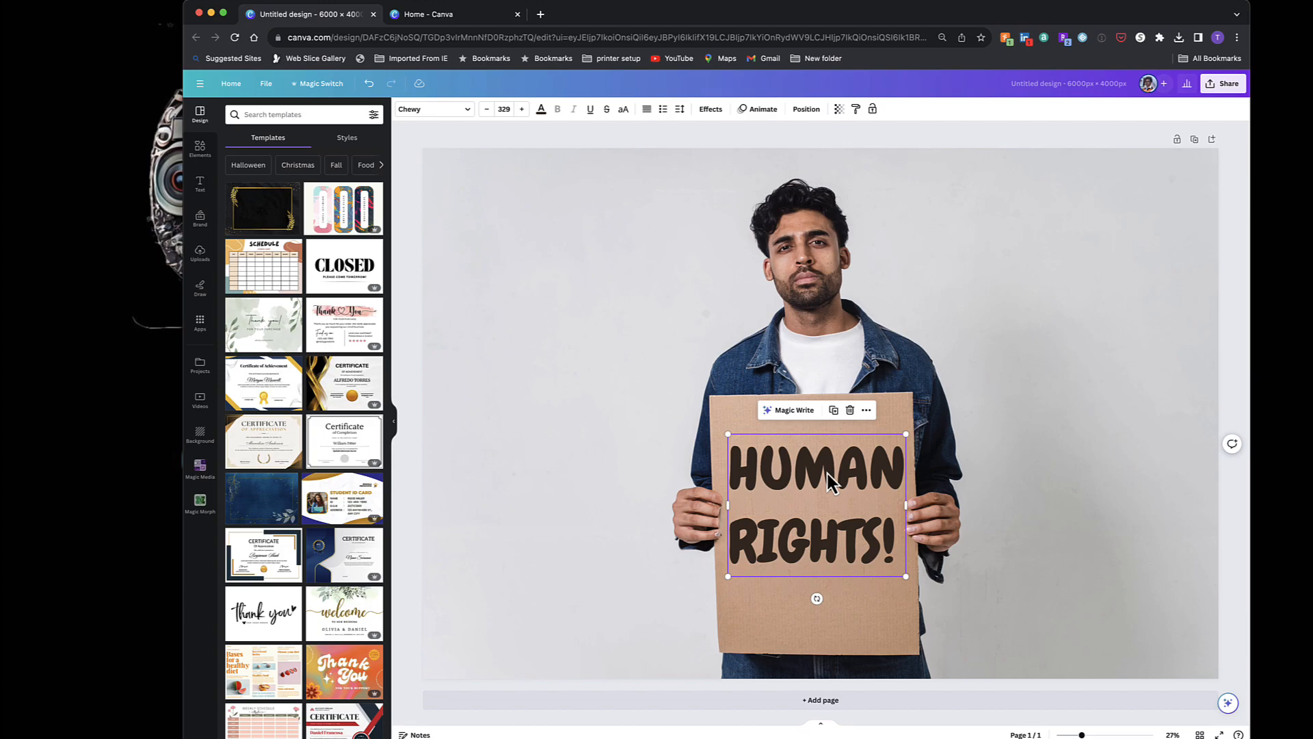
{"action": "double_click", "coordinate": [819, 475]}
{"action": "type", "text": "Will You Marry Me?"}
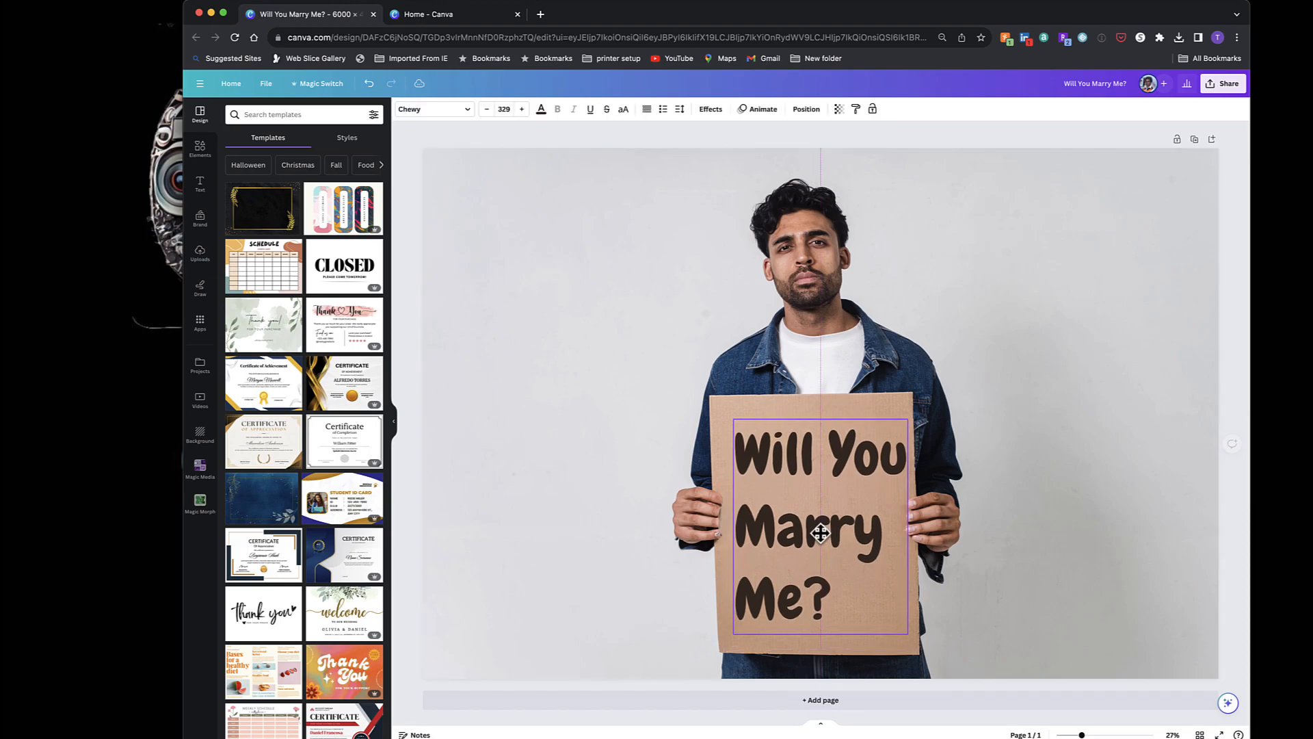
- Reselect the 'Will You Marry Me?' text and open the Font panel to change from Chewy
{"action": "left_click", "coordinate": [1049, 553]}
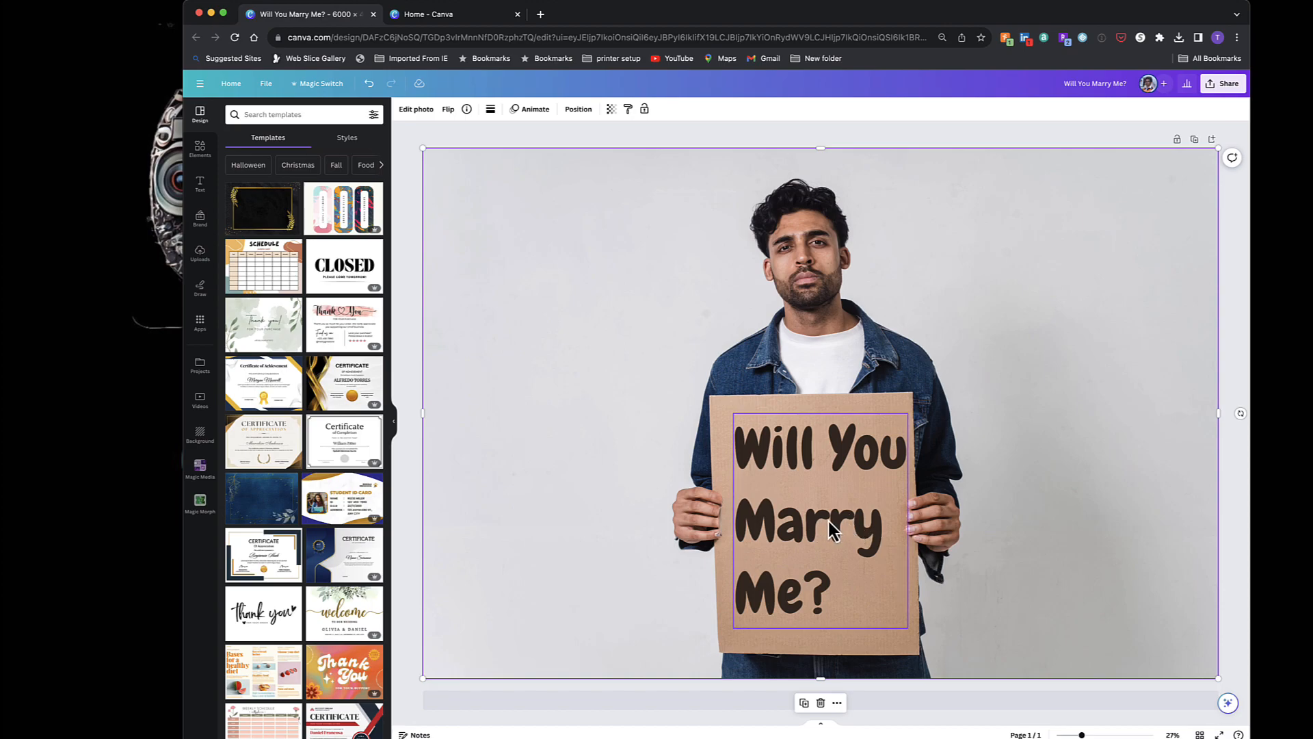
{"action": "left_click", "coordinate": [827, 526]}
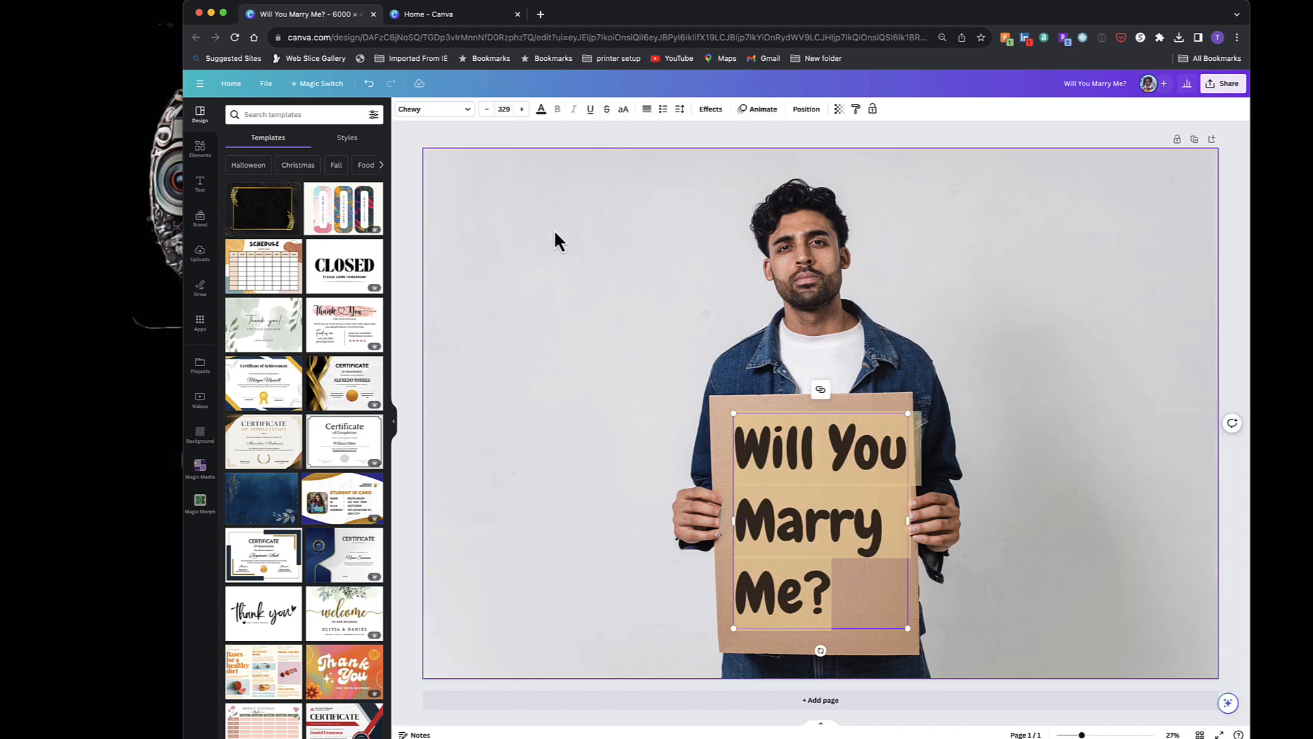
{"action": "left_click", "coordinate": [433, 109]}
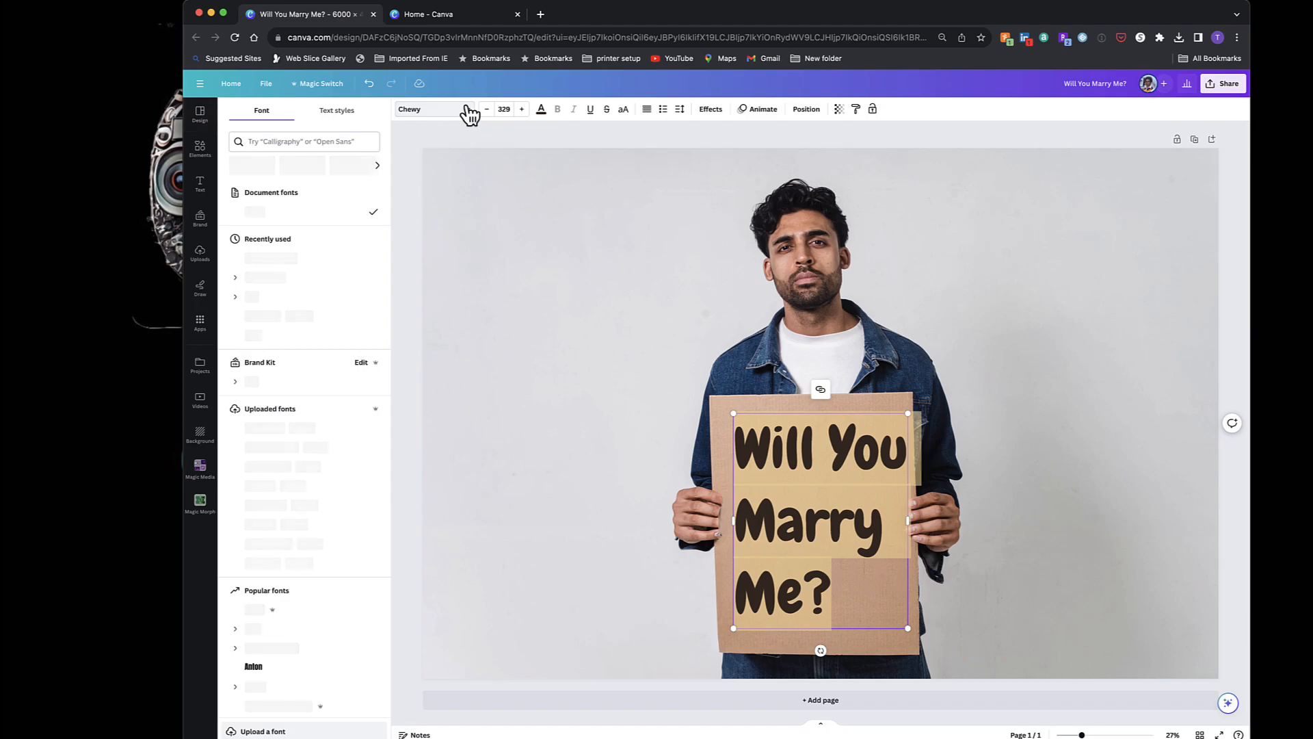
{"action": "left_click", "coordinate": [268, 639]}
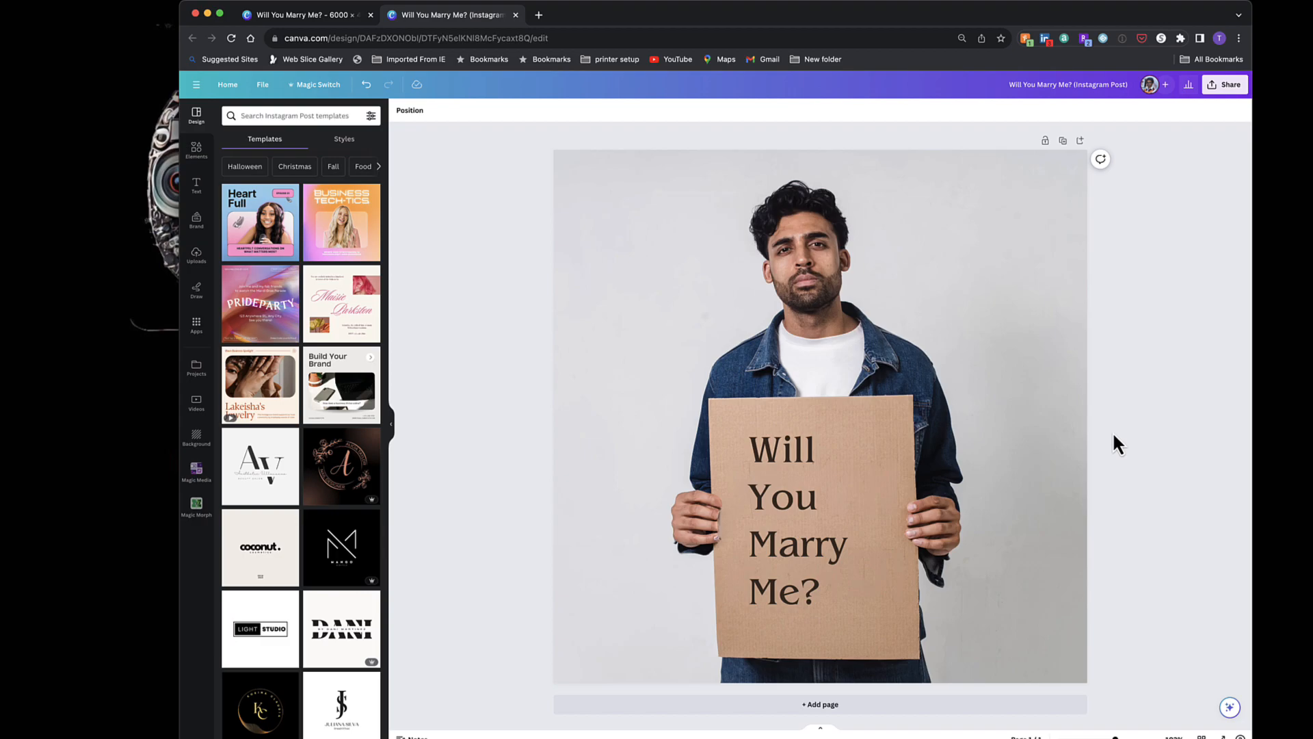
{"action": "mouse_move", "coordinate": [1124, 443]}
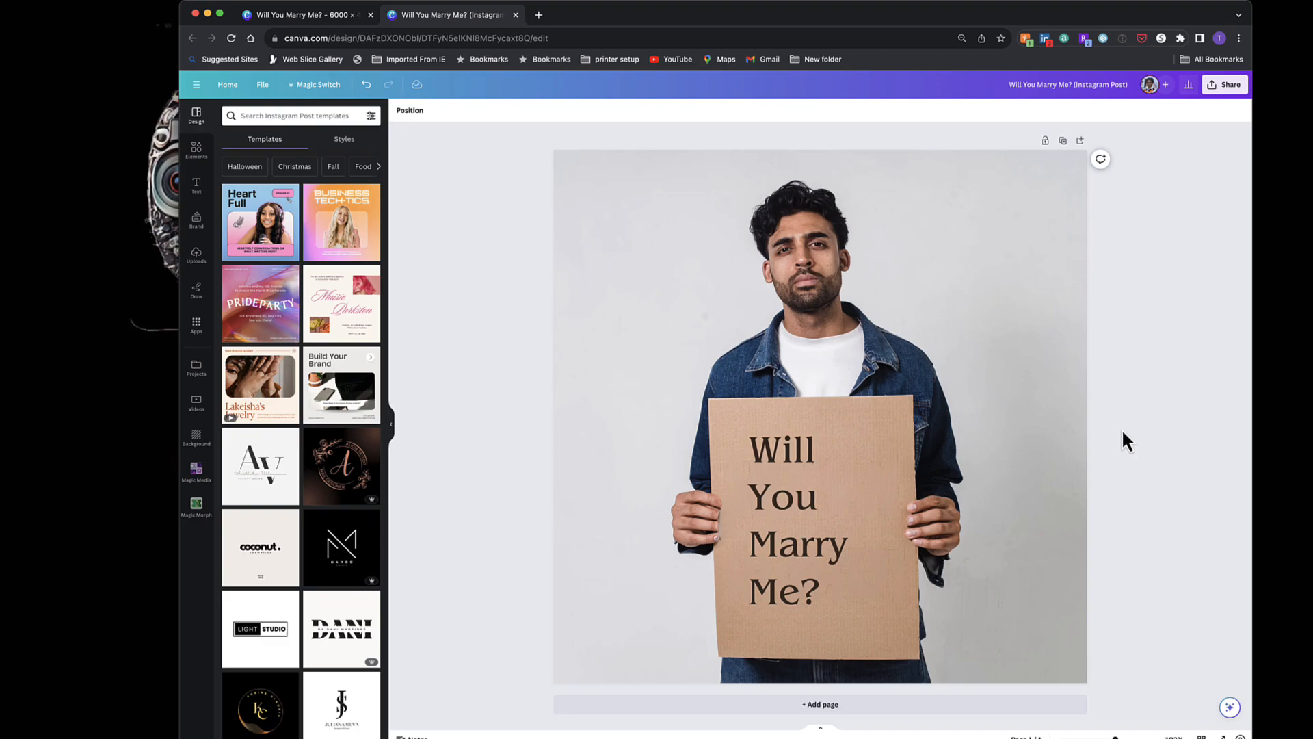
{"action": "mouse_move", "coordinate": [833, 719]}
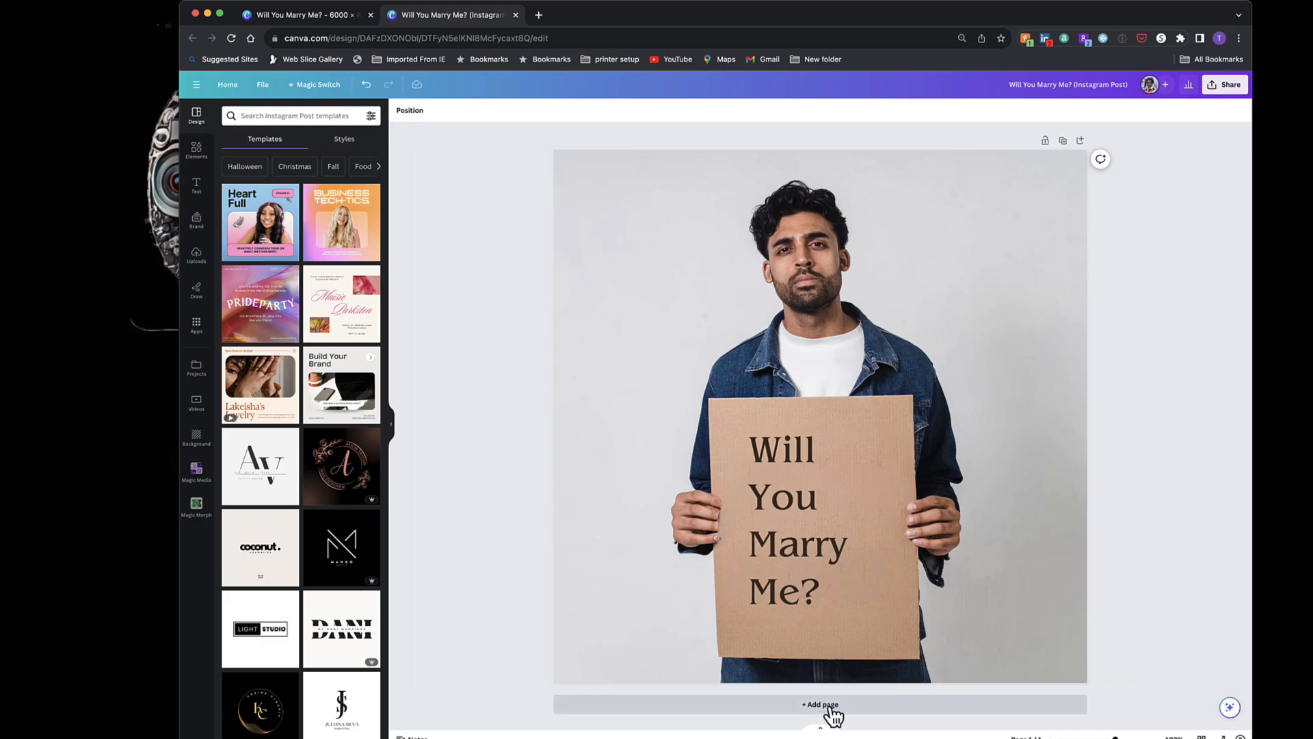
- Add a blank page 2 and open the Uploads library
{"action": "left_click", "coordinate": [818, 704]}
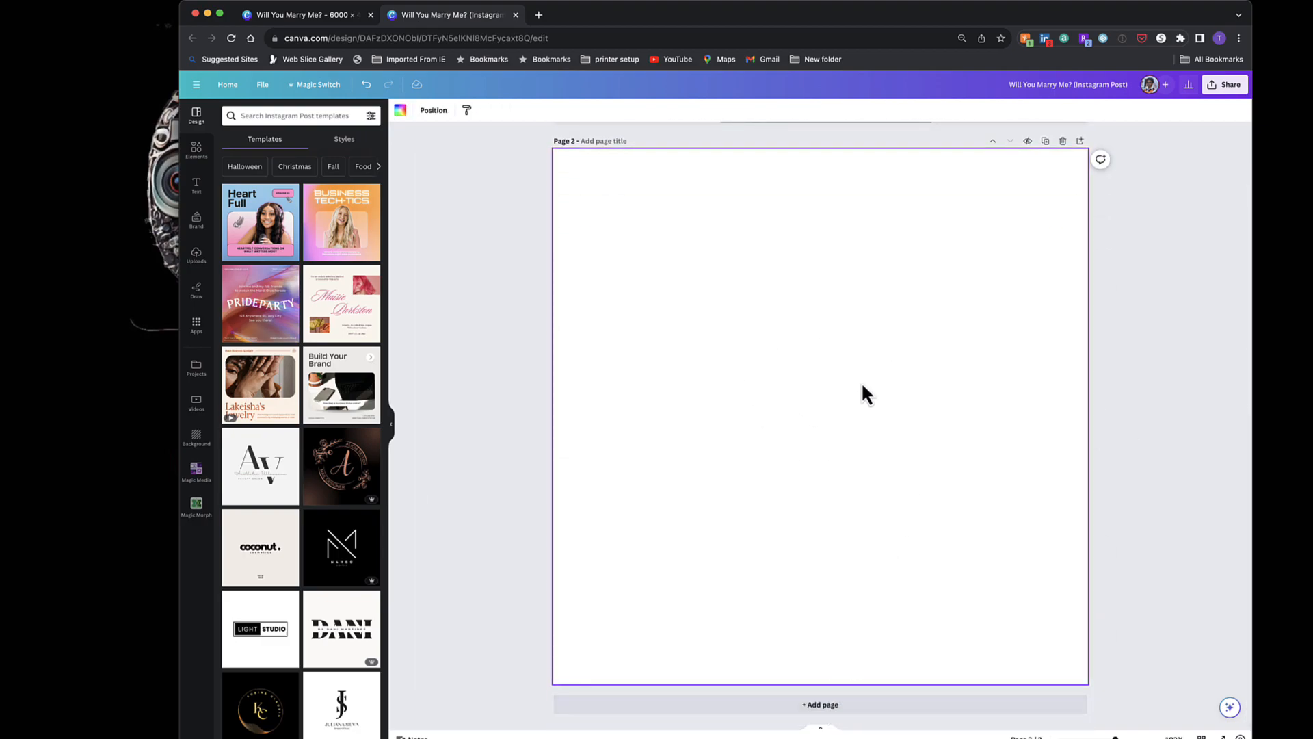
{"action": "mouse_move", "coordinate": [850, 452]}
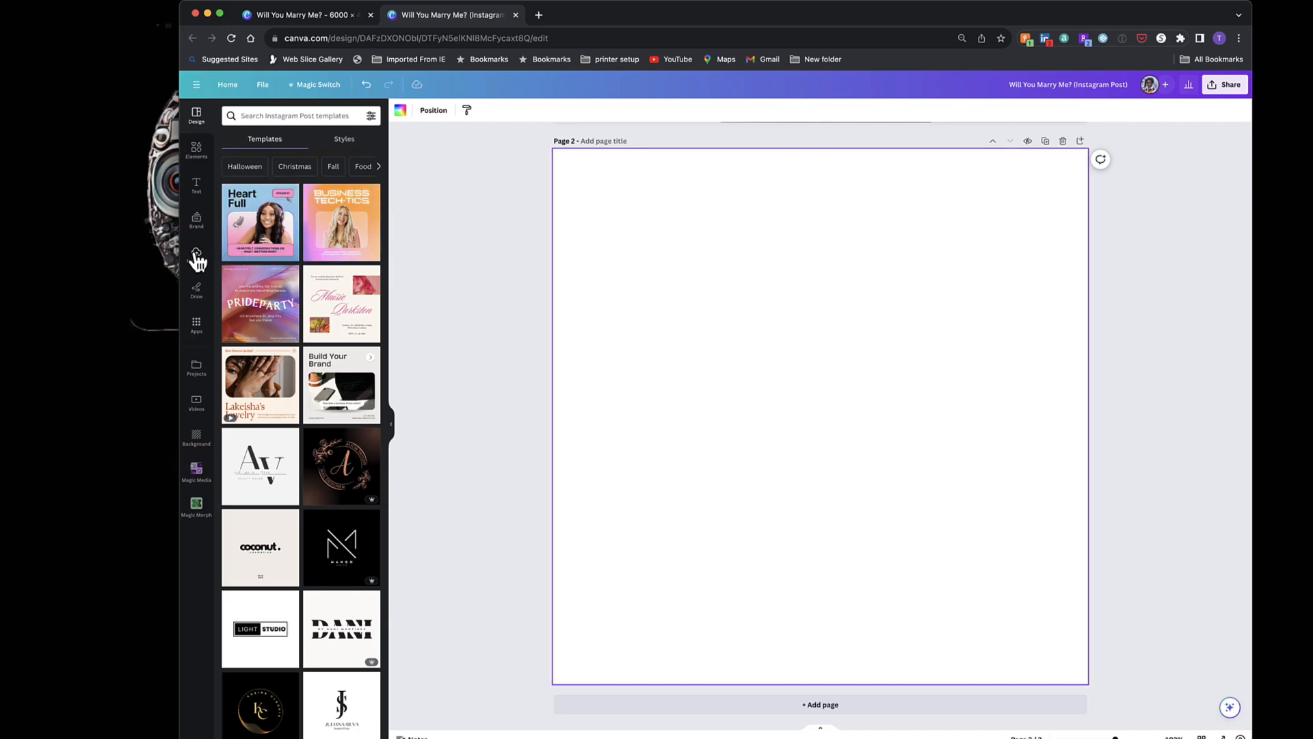
{"action": "left_click", "coordinate": [196, 254]}
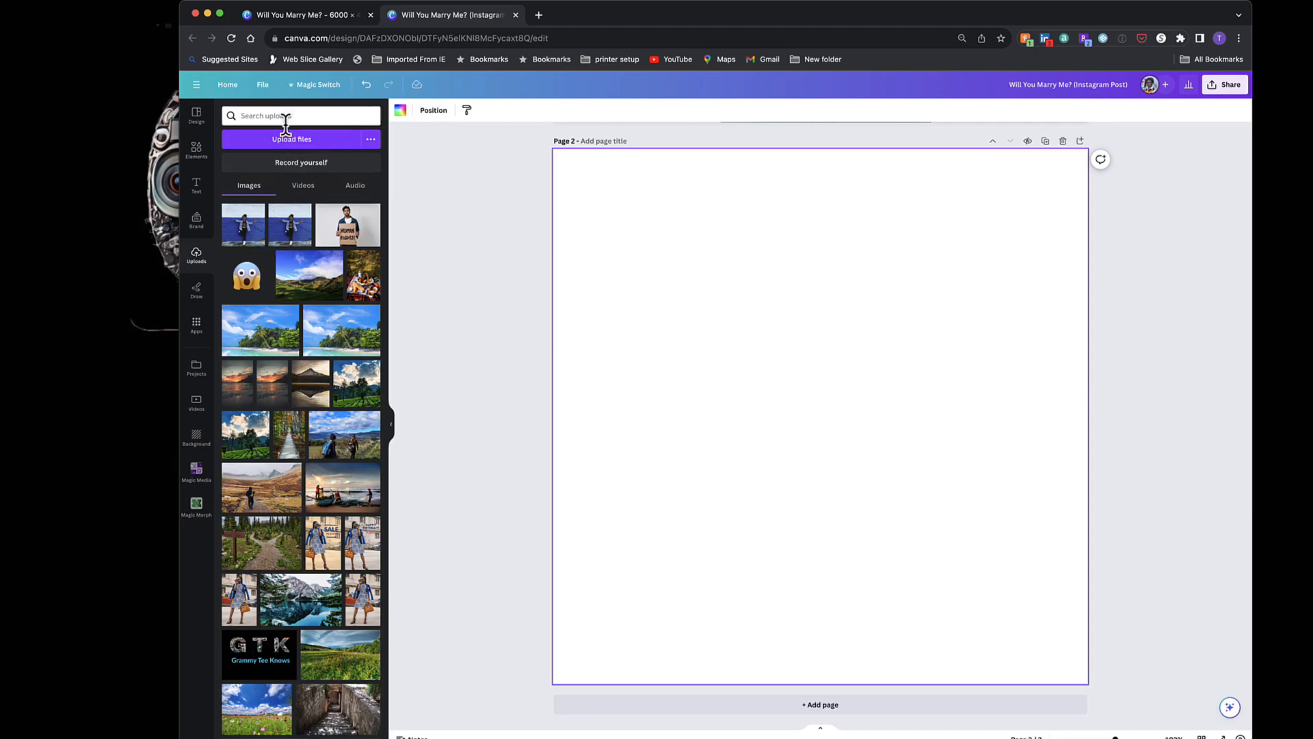
{"action": "mouse_move", "coordinate": [290, 224]}
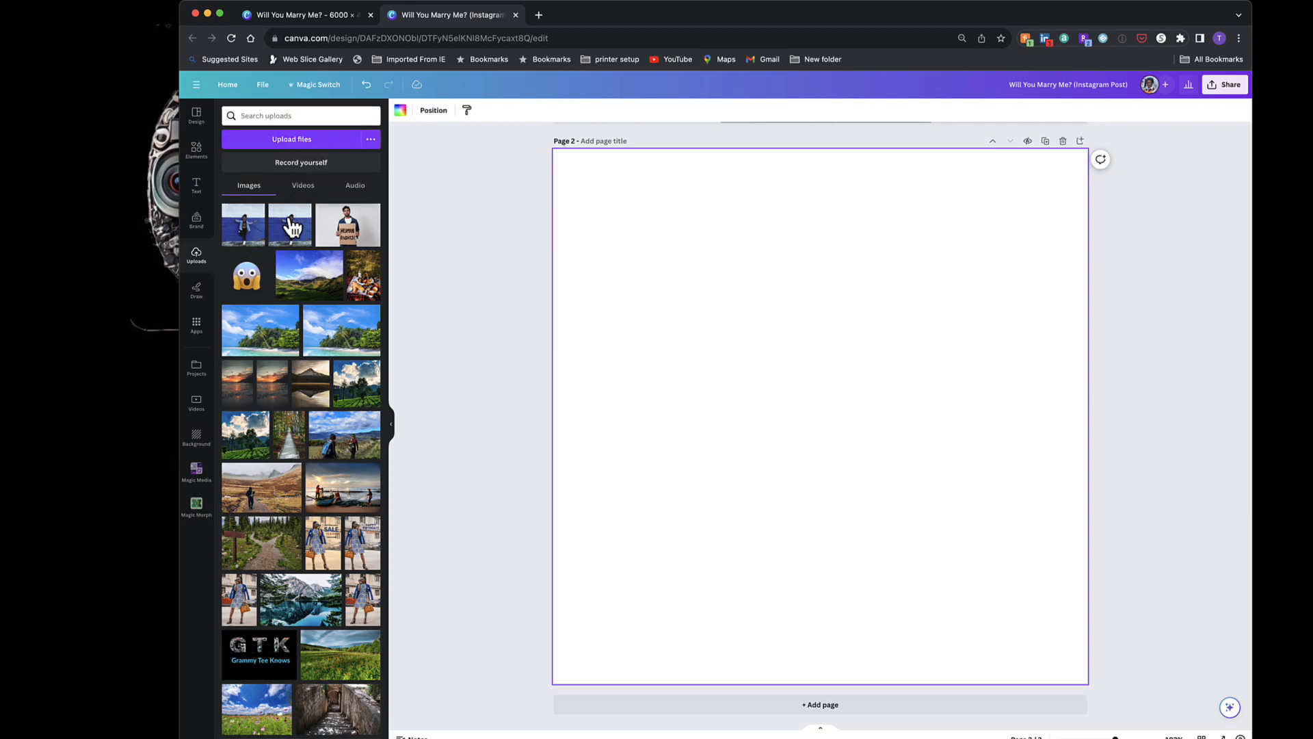
- Insert the girl-against-blue-wall photo onto page 2 and open its context menu
{"action": "left_click", "coordinate": [289, 224]}
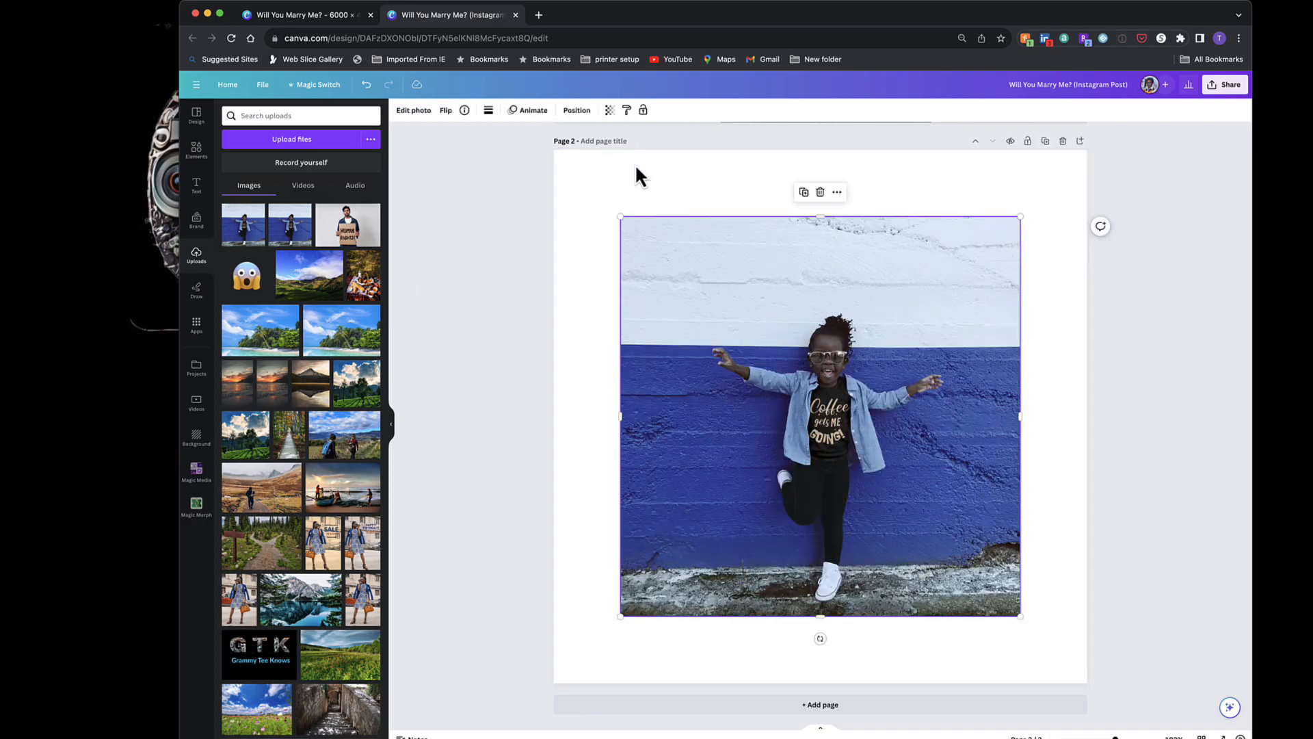
{"action": "mouse_move", "coordinate": [726, 332]}
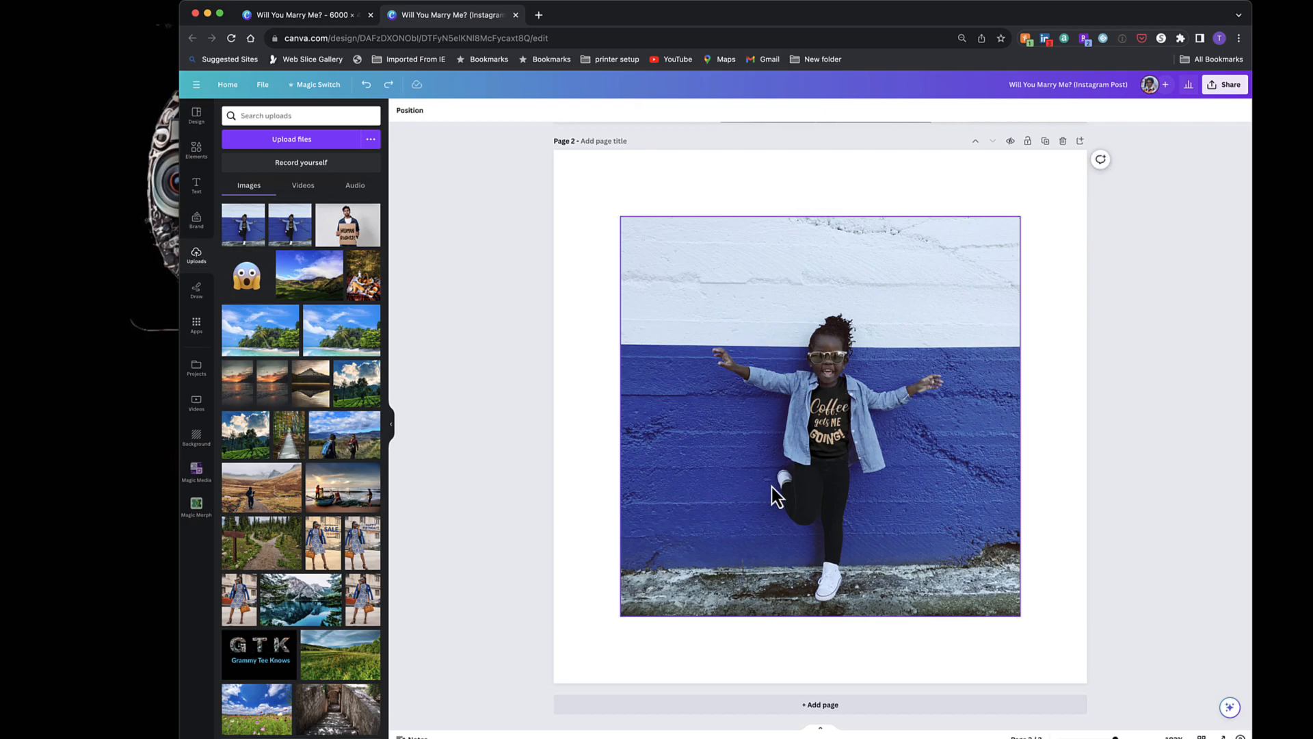
{"action": "mouse_move", "coordinate": [739, 483]}
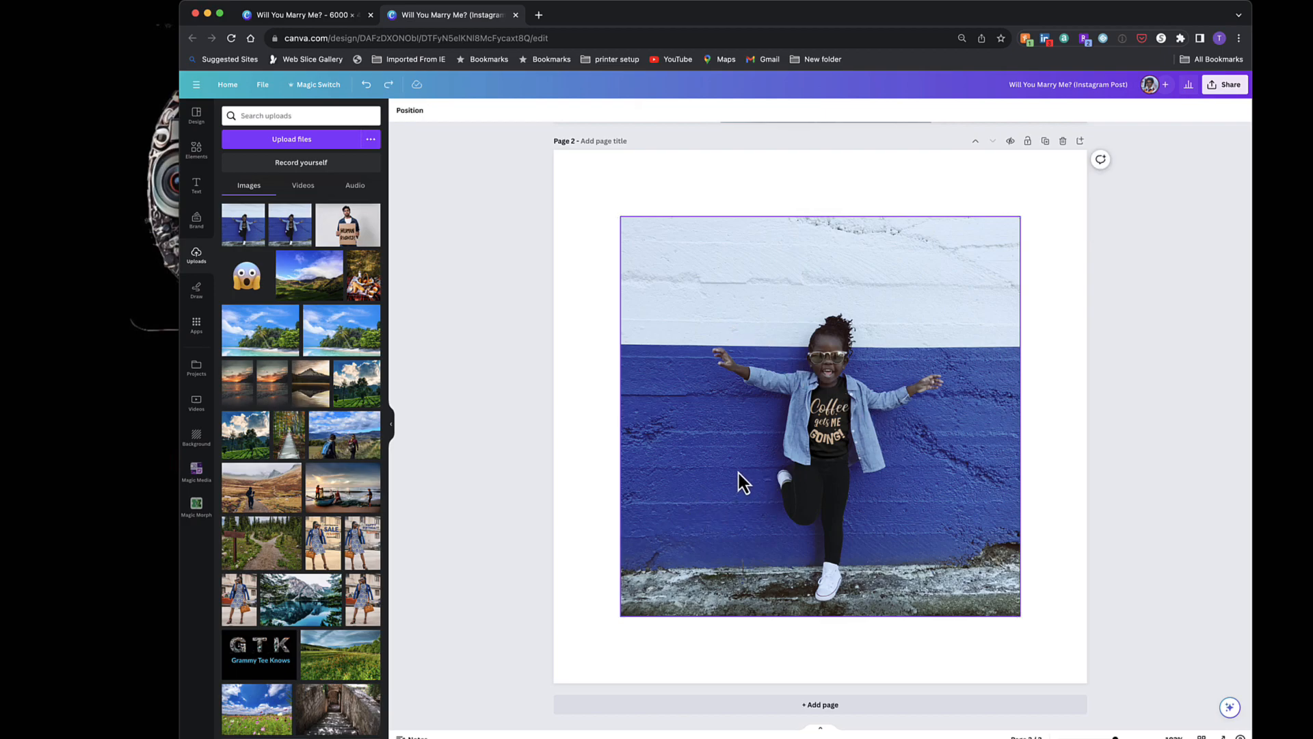
{"action": "right_click", "coordinate": [741, 481]}
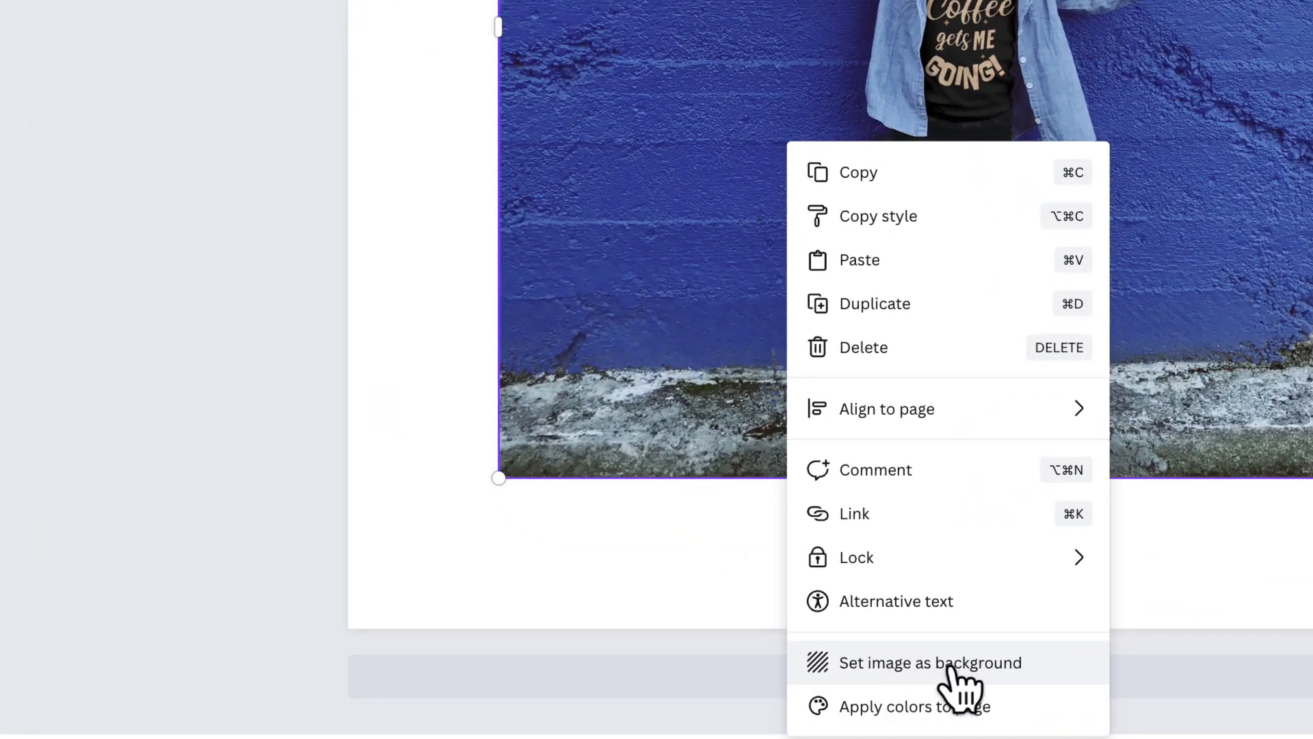
- Choose Set image as background for the girl's photo on page 2
{"action": "left_click", "coordinate": [928, 662]}
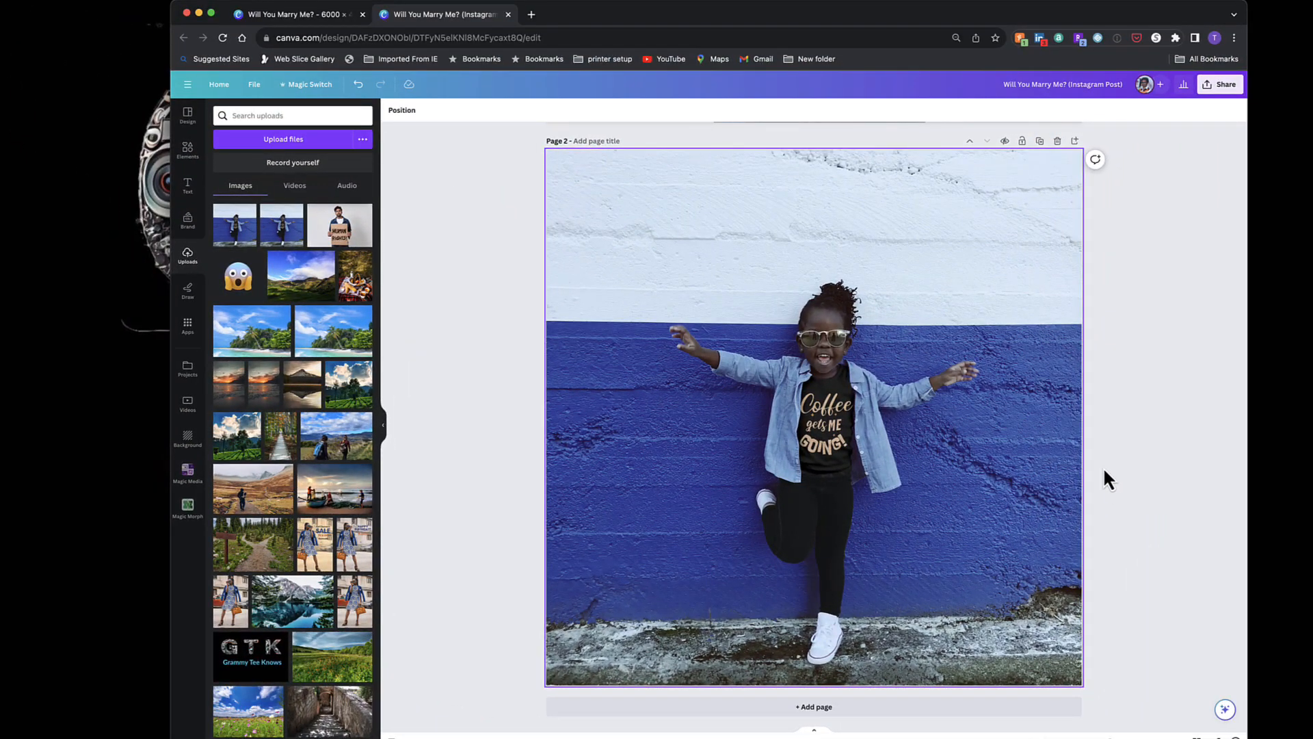
{"action": "mouse_move", "coordinate": [814, 448]}
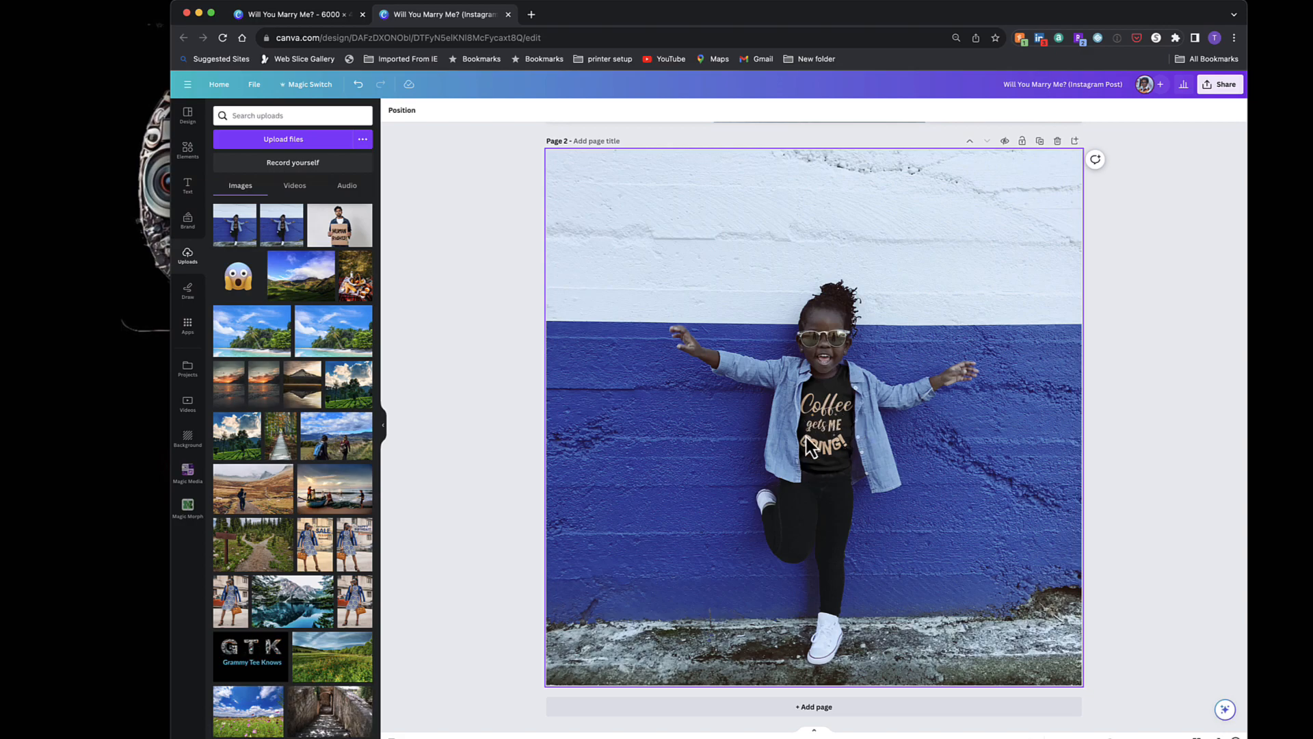
{"action": "mouse_move", "coordinate": [871, 456]}
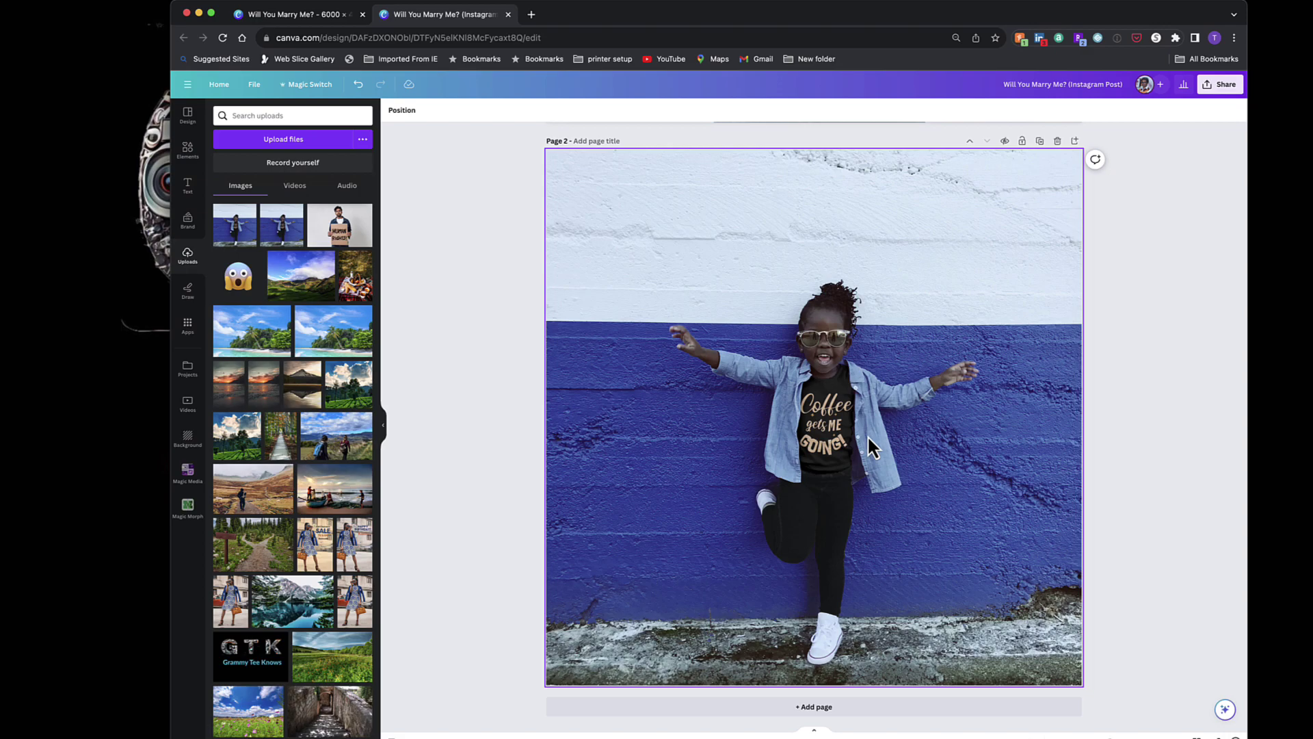
{"action": "mouse_move", "coordinate": [844, 449]}
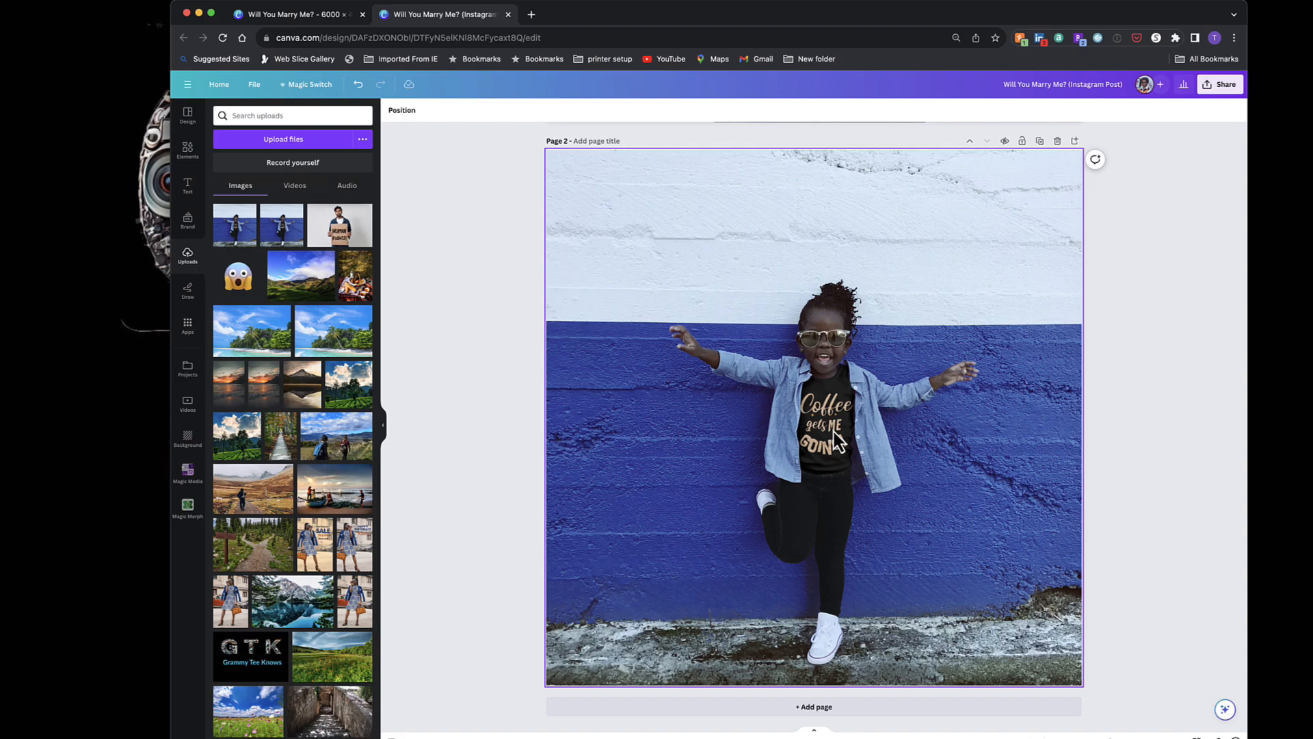
{"action": "mouse_move", "coordinate": [856, 452]}
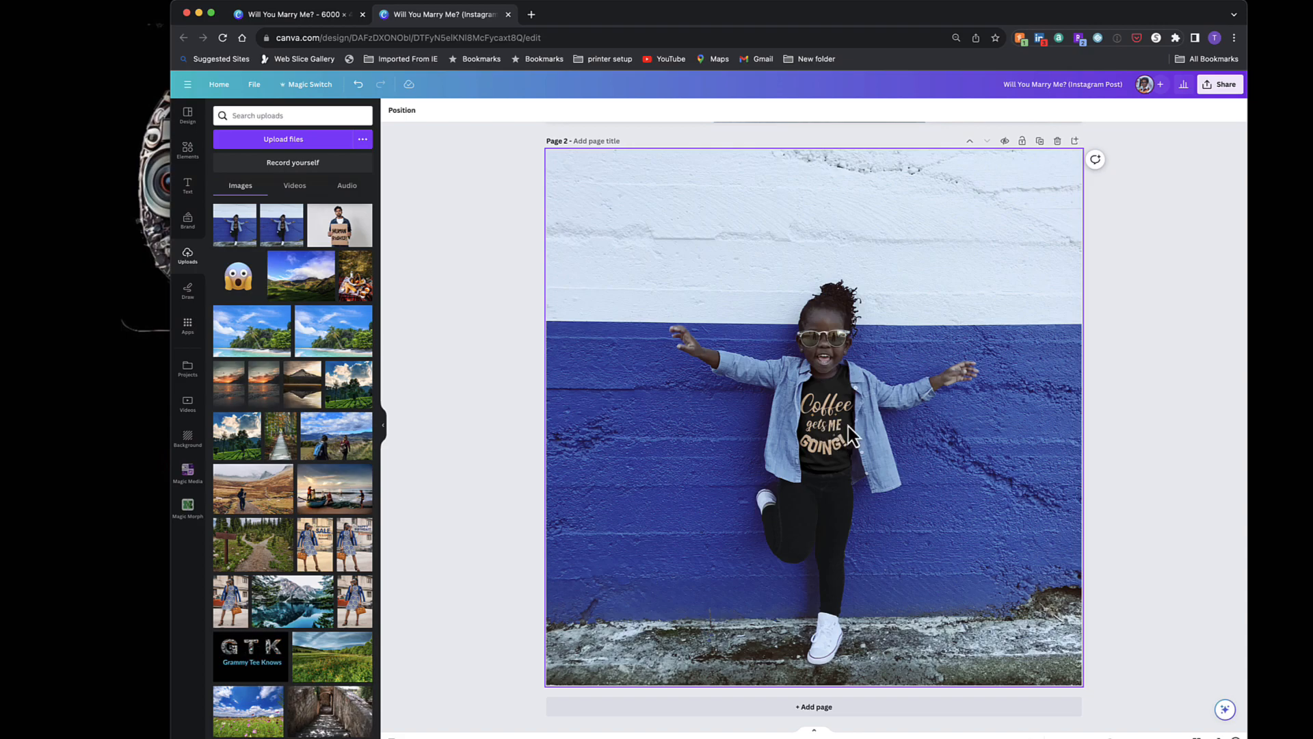
{"action": "mouse_move", "coordinate": [833, 433]}
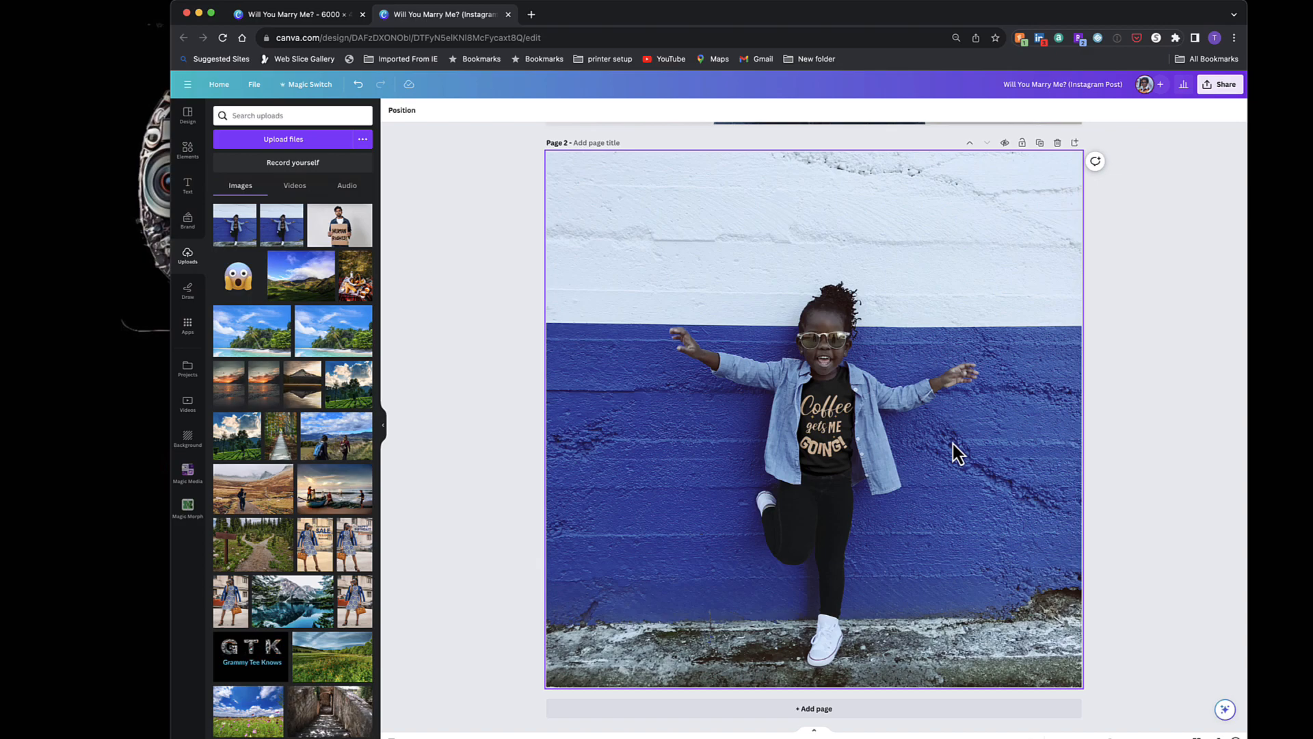
{"action": "mouse_move", "coordinate": [827, 416]}
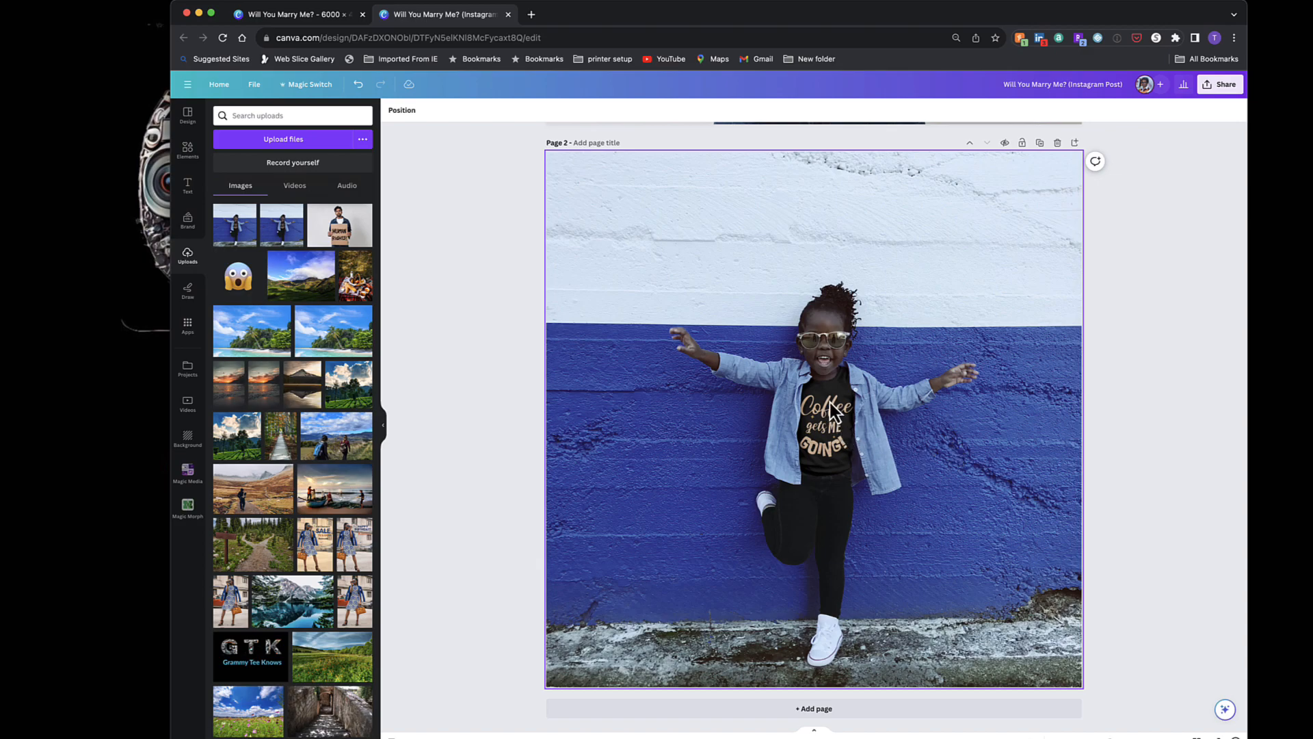
{"action": "mouse_move", "coordinate": [831, 454]}
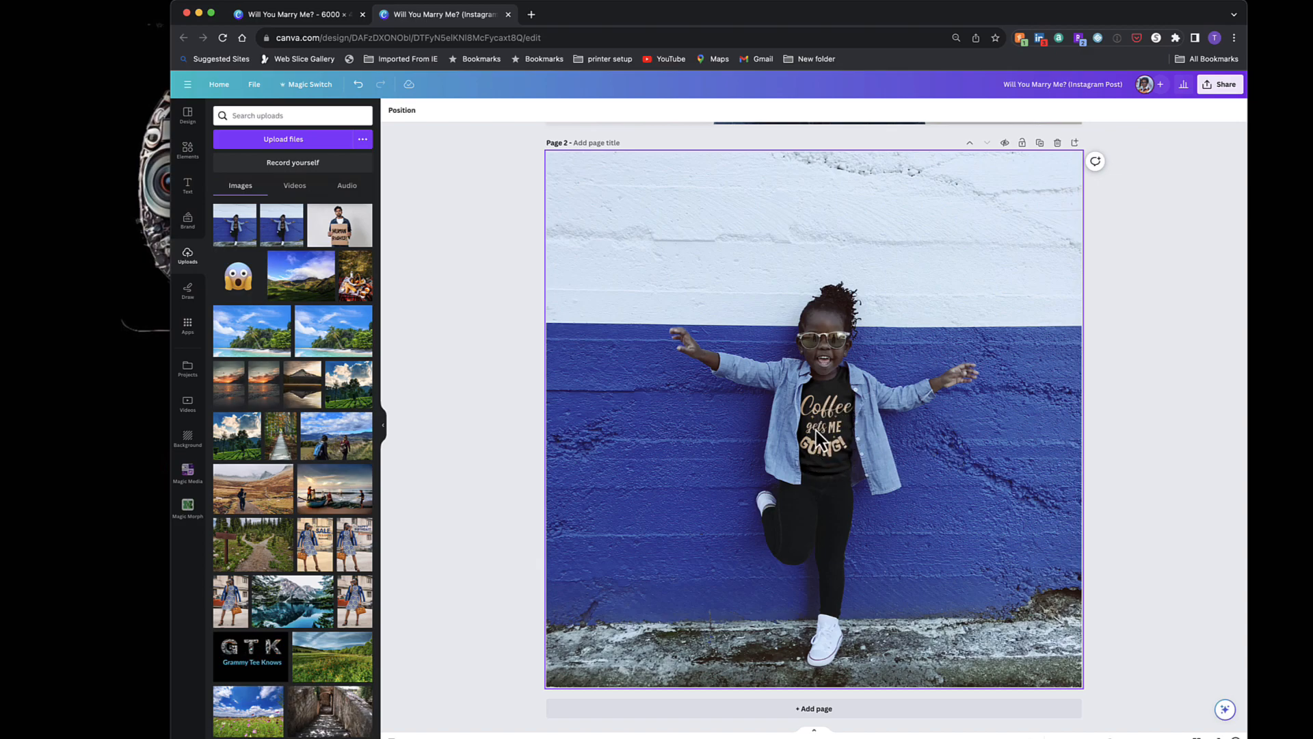
{"action": "mouse_move", "coordinate": [866, 455]}
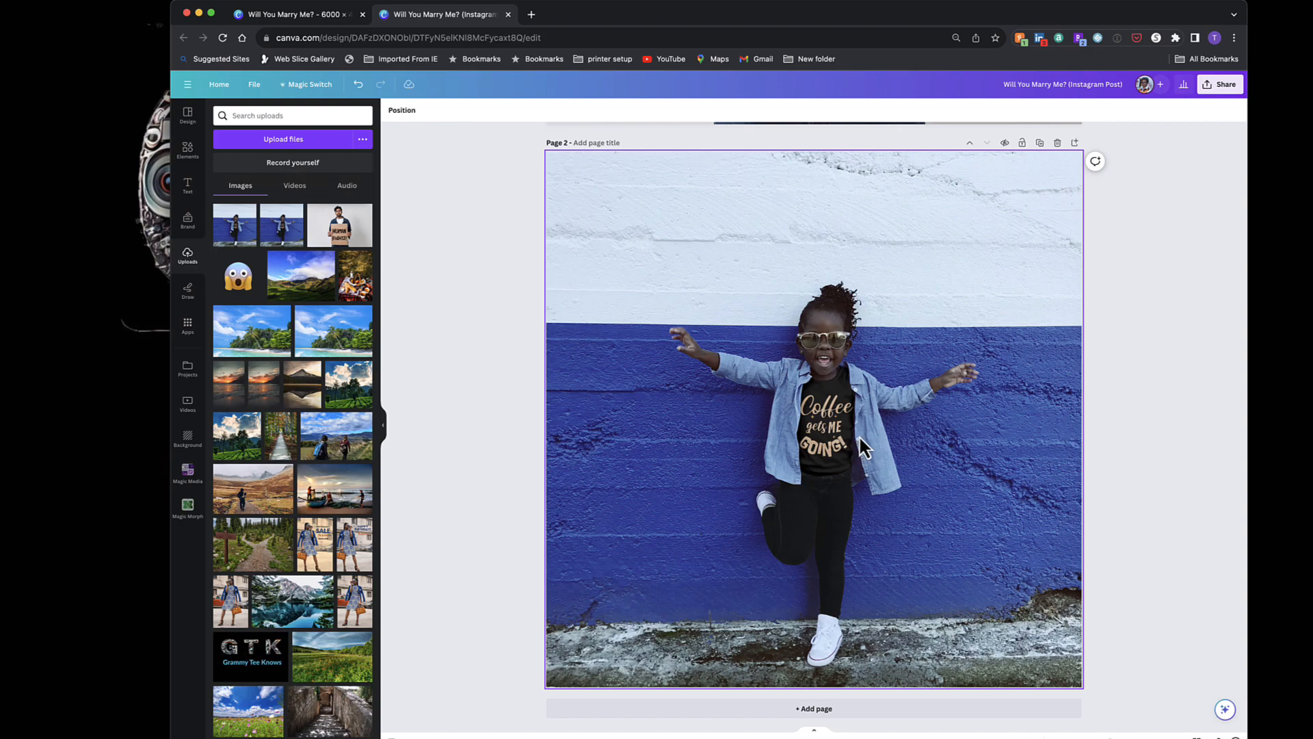
{"action": "mouse_move", "coordinate": [855, 452]}
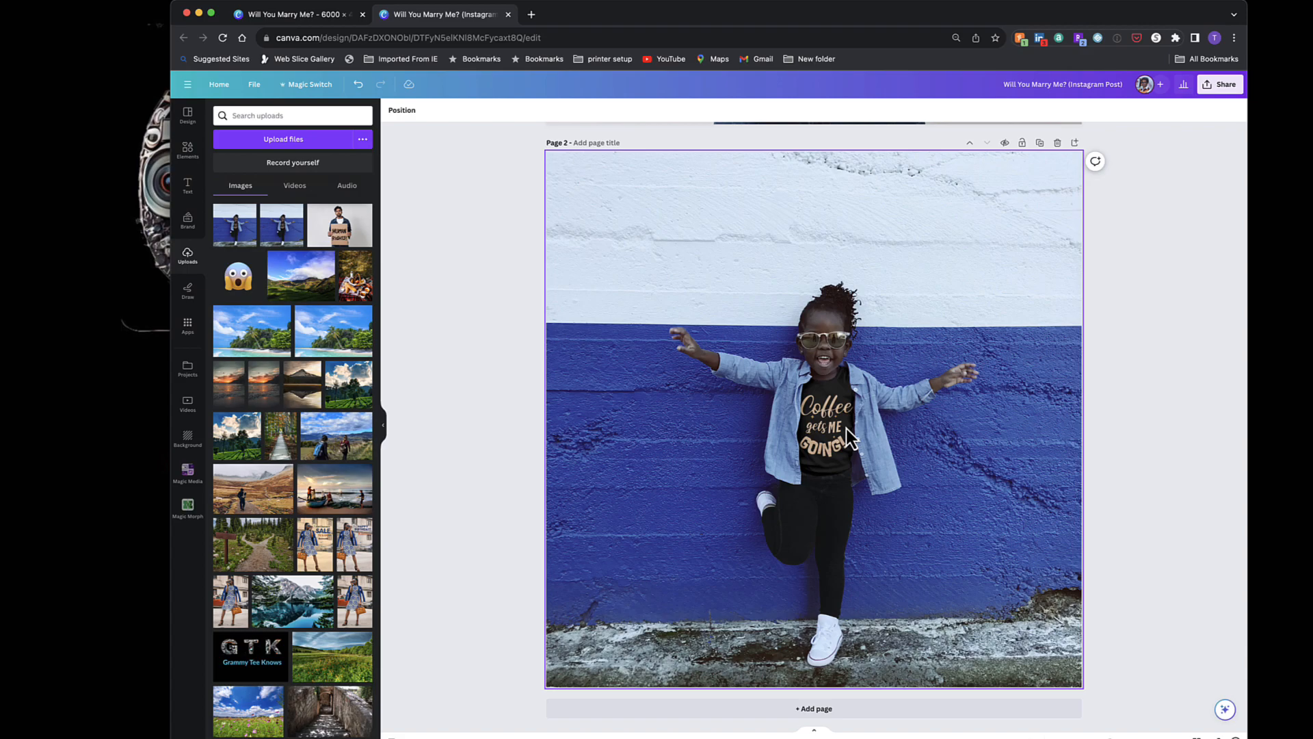
{"action": "mouse_move", "coordinate": [690, 342]}
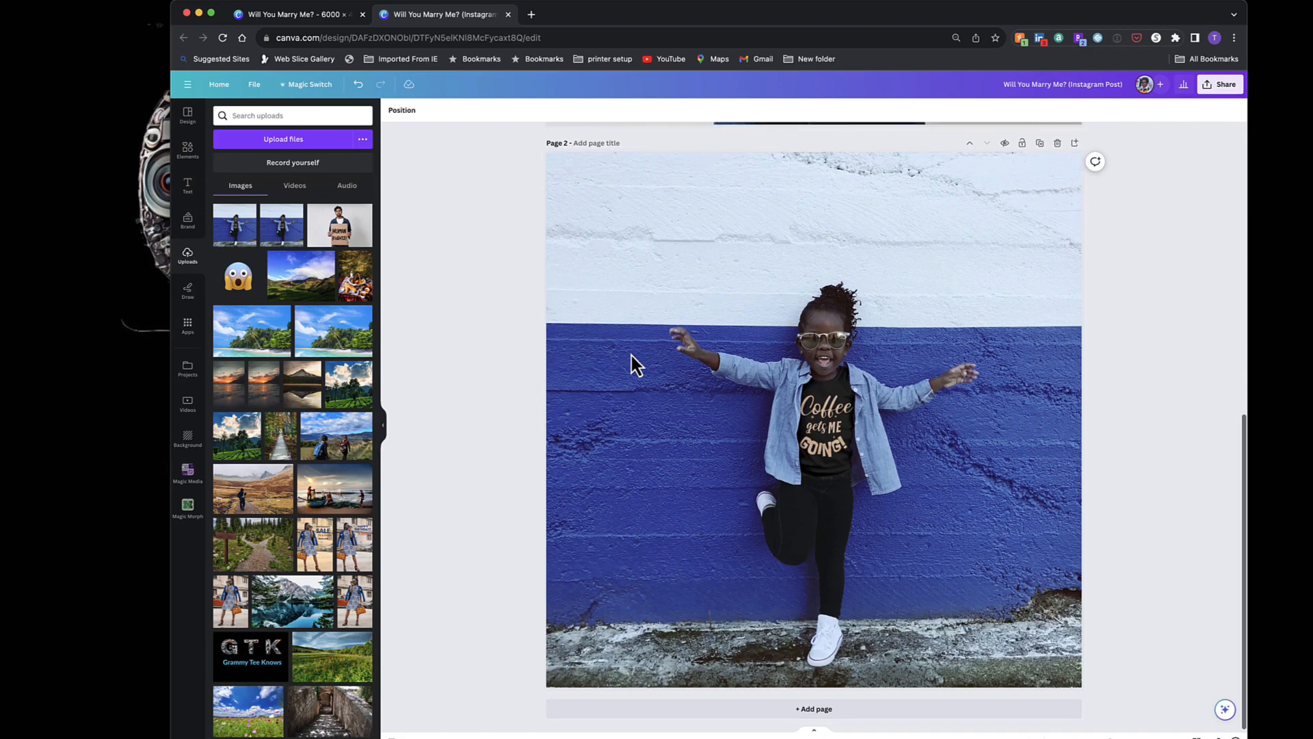
- Apply Grab Text to the girl's photo to extract 'Coffee gets ME GOING!'
{"action": "left_click", "coordinate": [812, 419]}
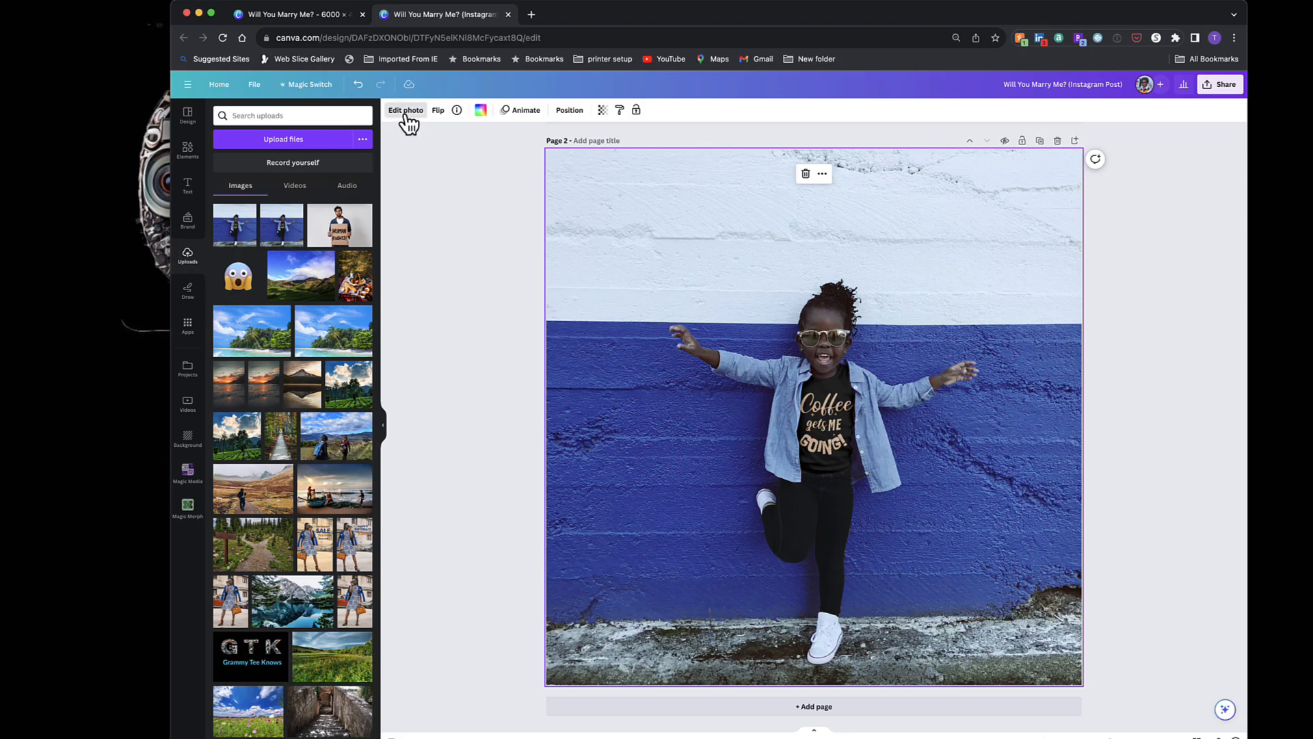
{"action": "left_click", "coordinate": [405, 110]}
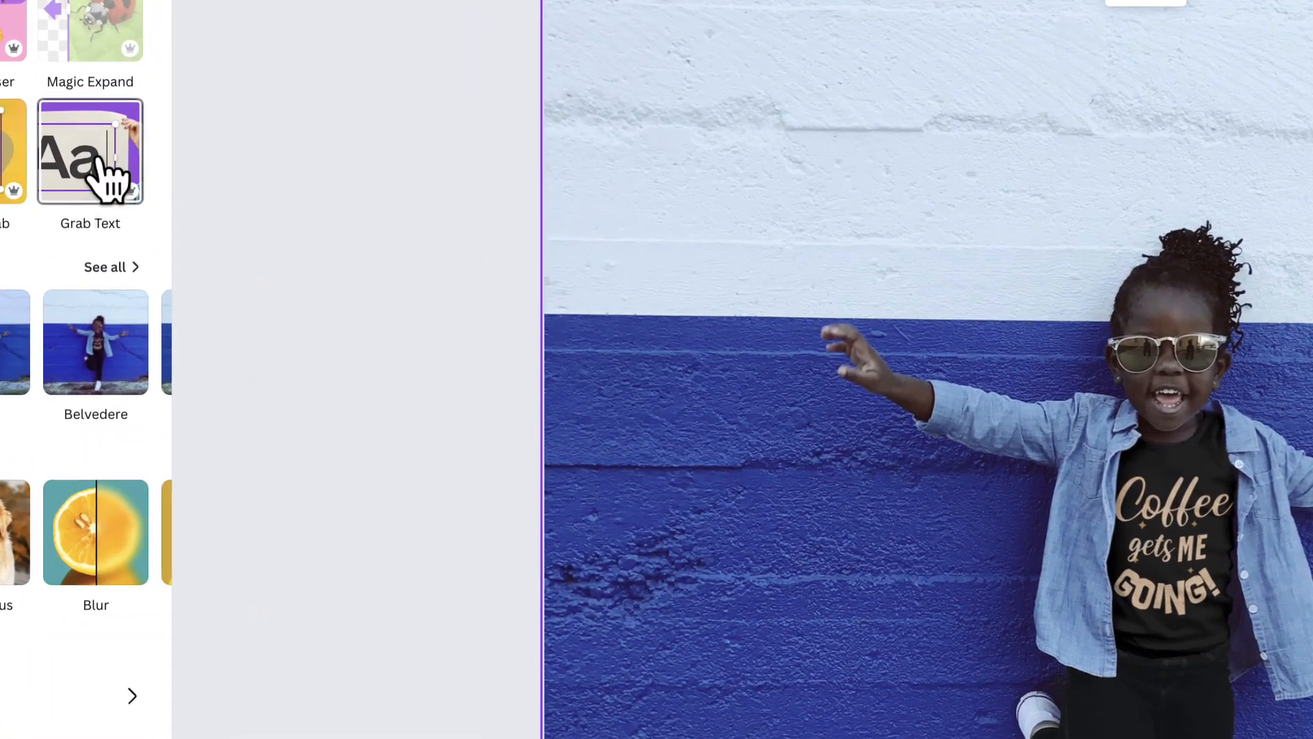
{"action": "left_click", "coordinate": [89, 151]}
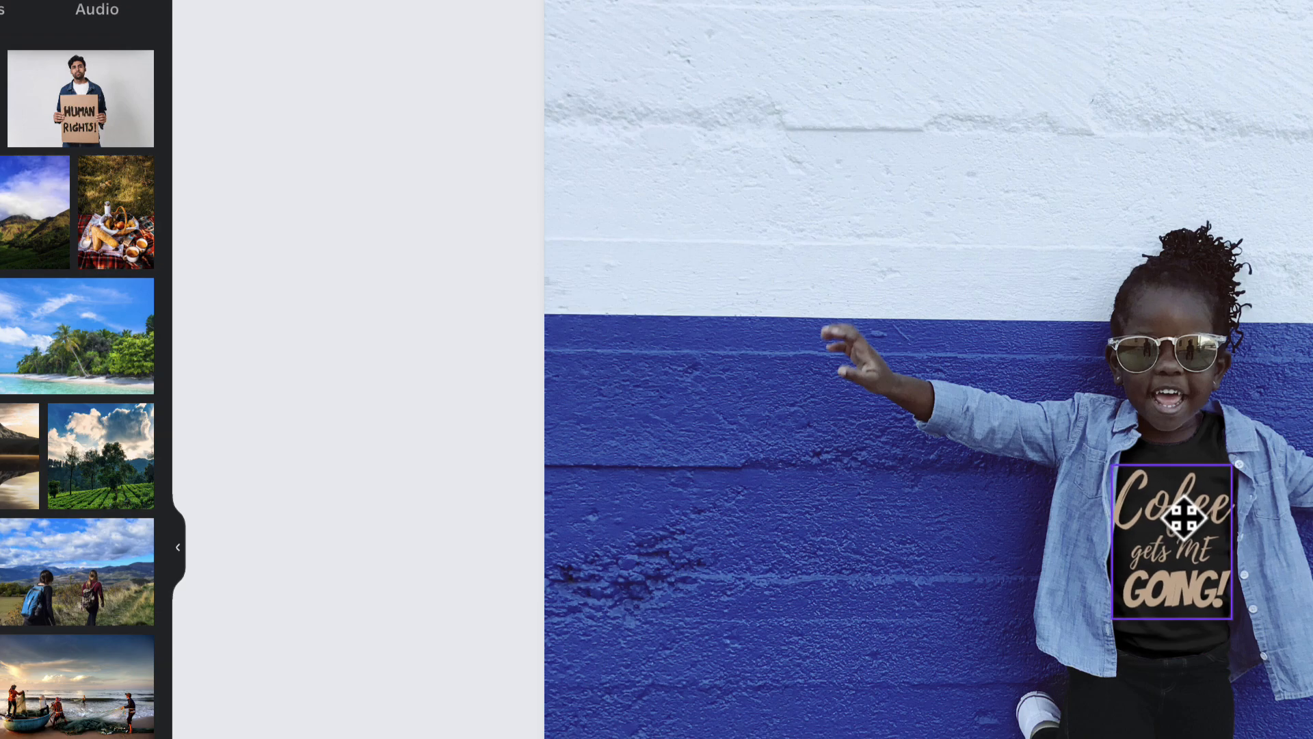
- Change 'Coffee' to 'Jesus' in the extracted shirt text and finish editing
{"action": "left_click", "coordinate": [1175, 534]}
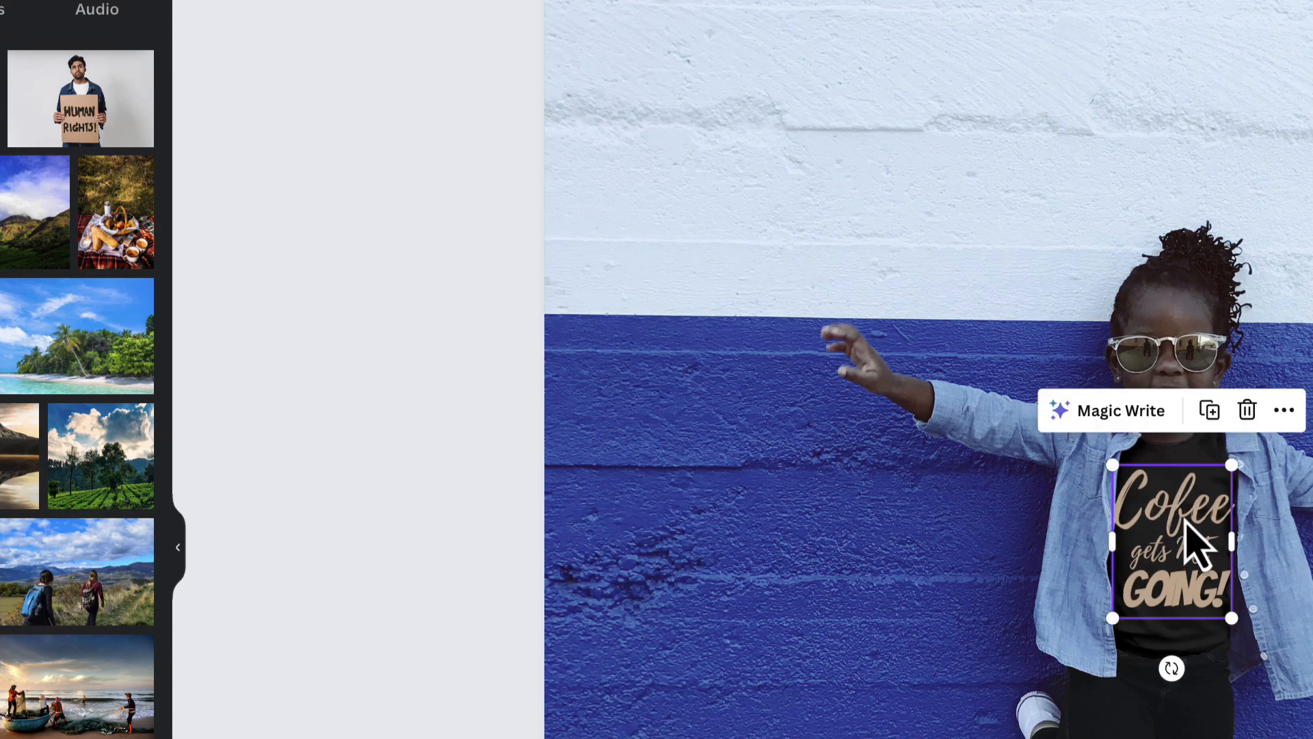
{"action": "double_click", "coordinate": [1183, 521]}
{"action": "type", "text": "J"}
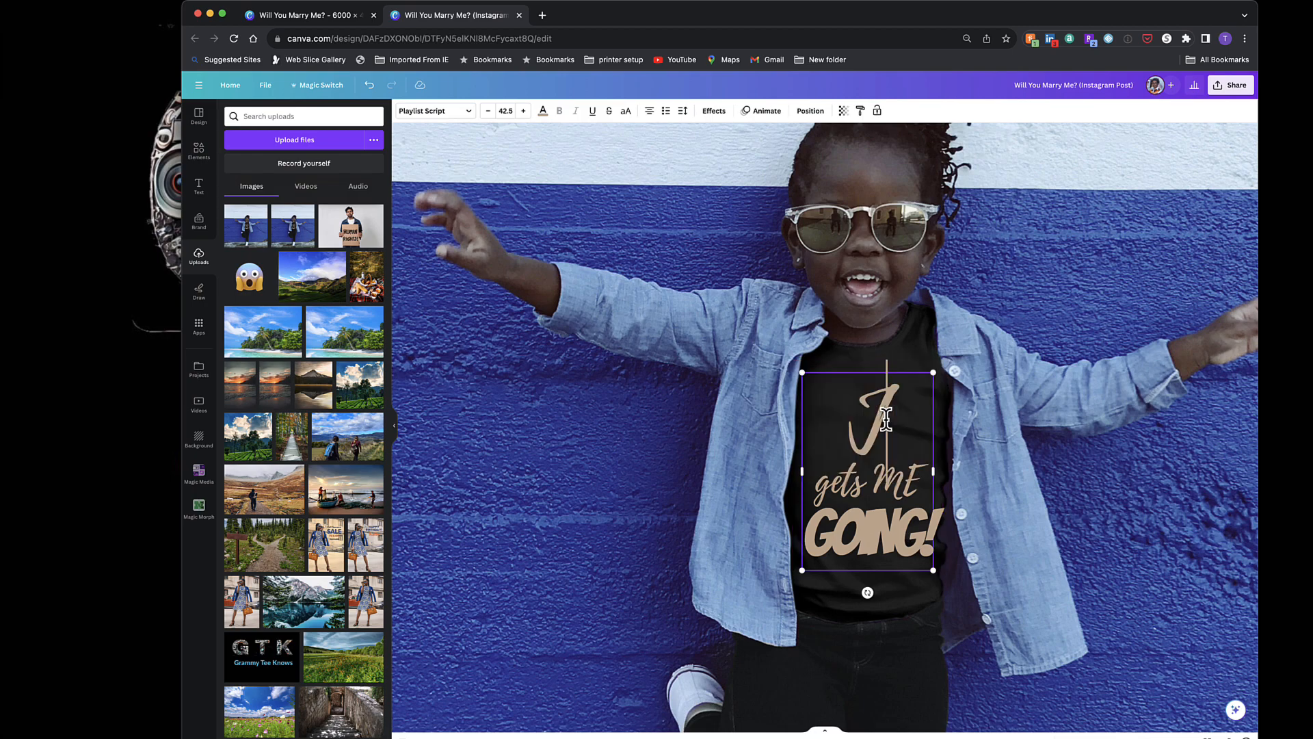
{"action": "type", "text": "esus"}
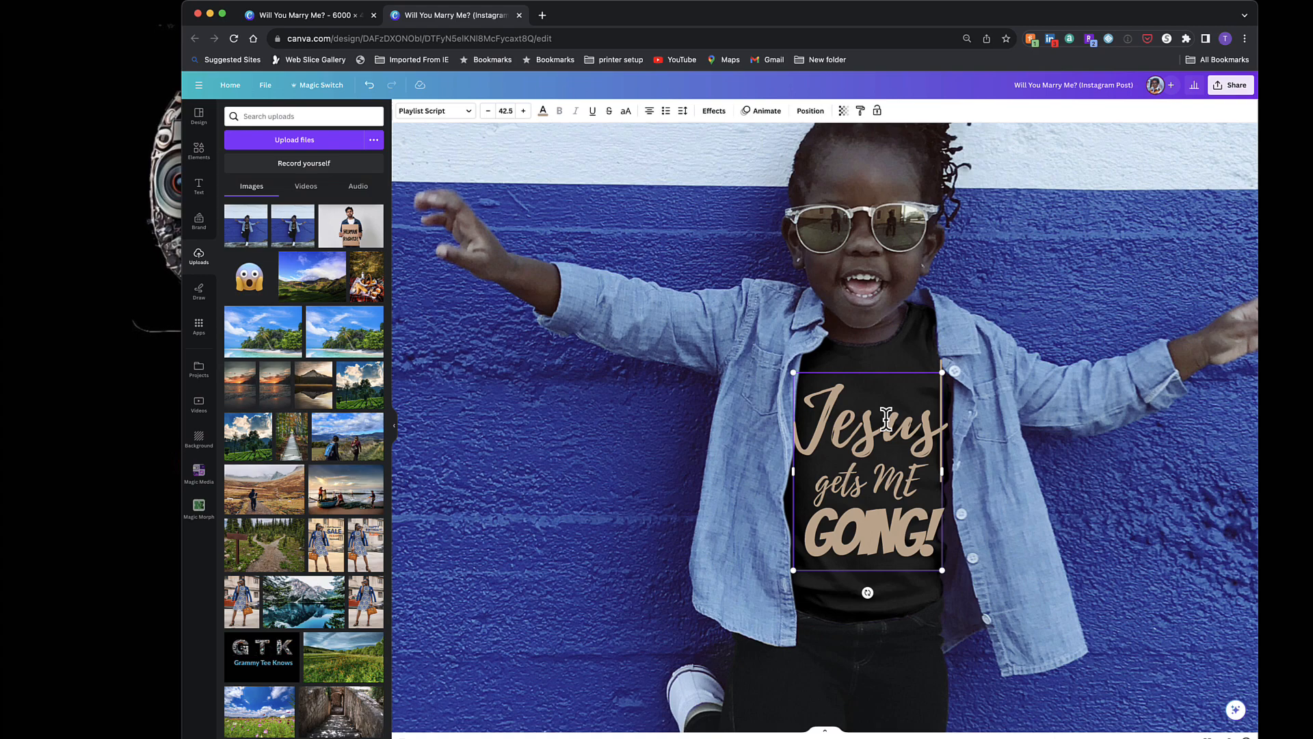
{"action": "left_click", "coordinate": [1053, 535]}
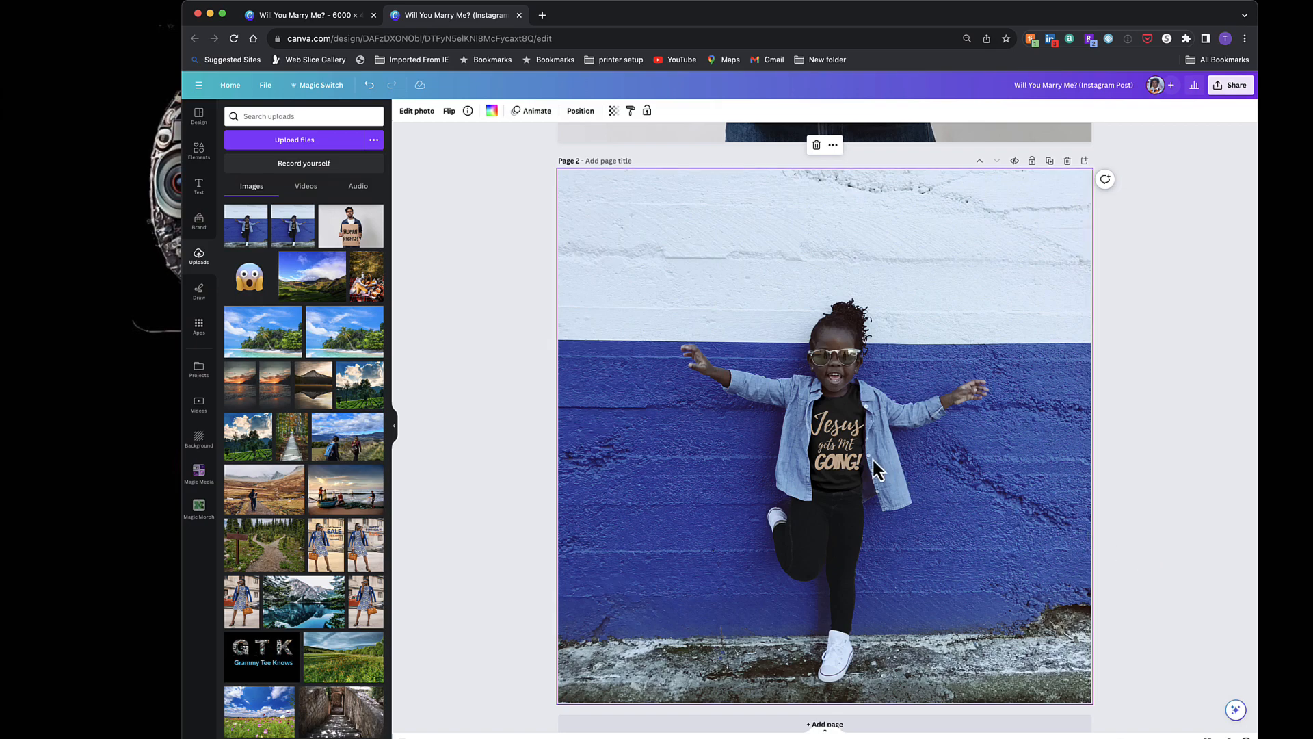
- Raise GOING! letter spacing to about 55 and shrink its font size to 29.7
{"action": "left_click", "coordinate": [838, 455]}
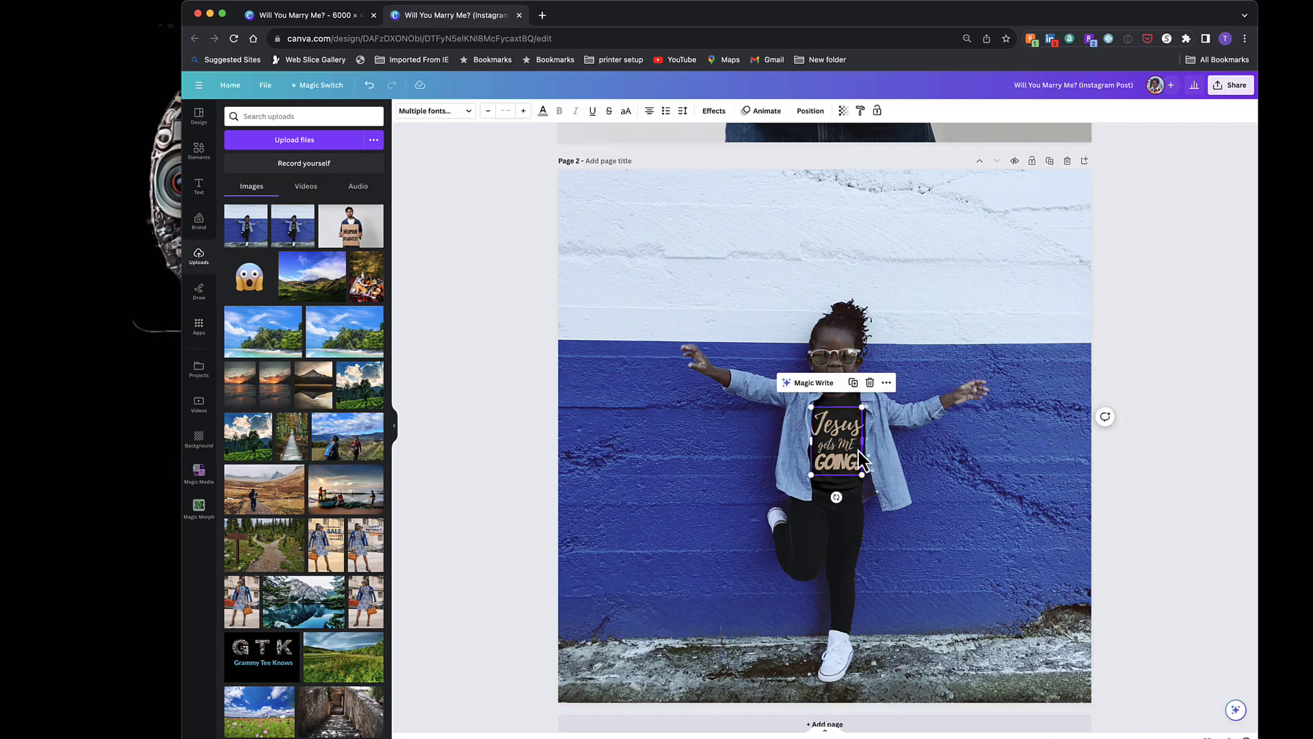
{"action": "mouse_move", "coordinate": [848, 487]}
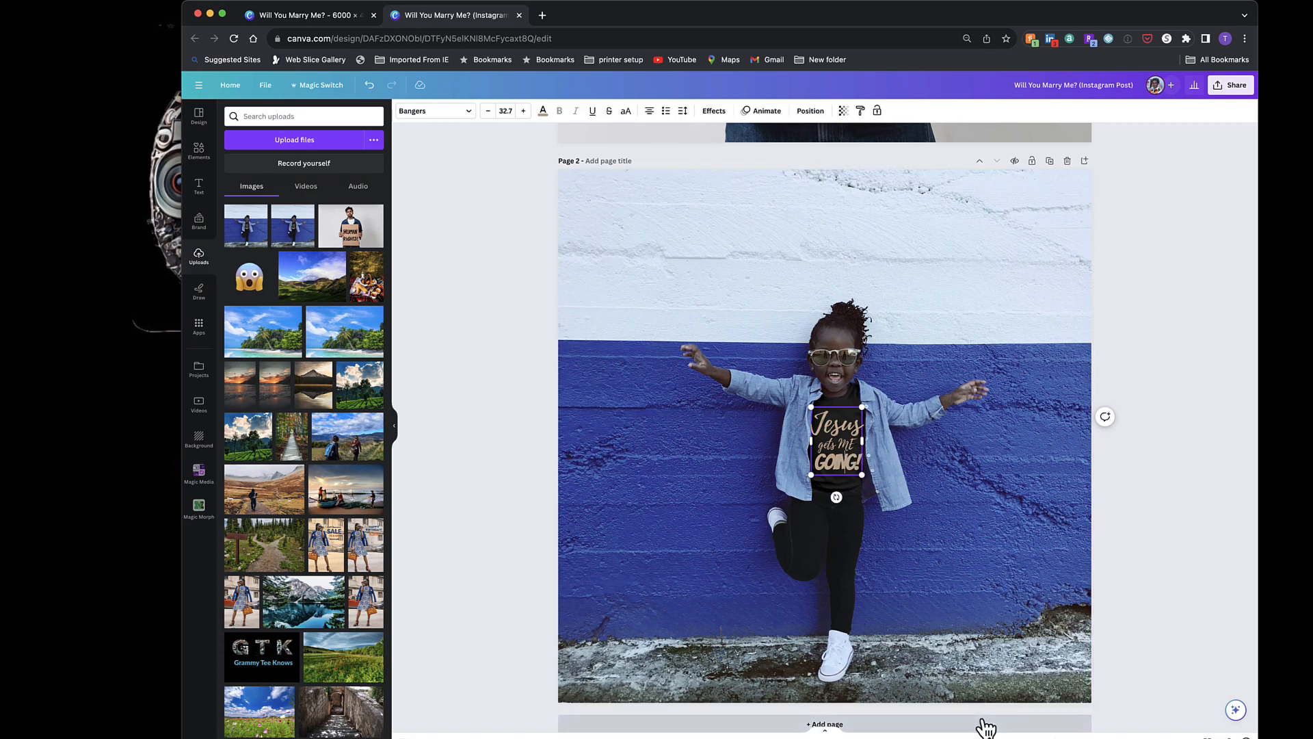
{"action": "left_click", "coordinate": [682, 110]}
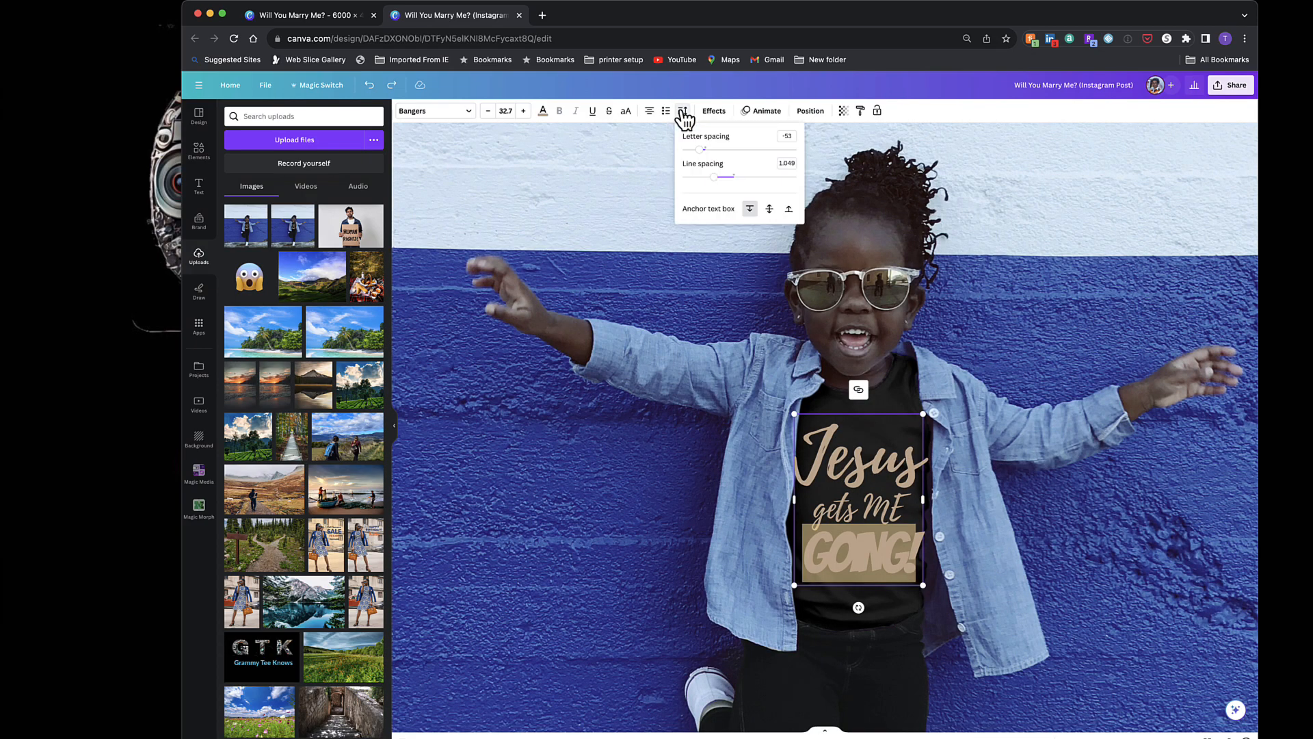
{"action": "mouse_move", "coordinate": [733, 187]}
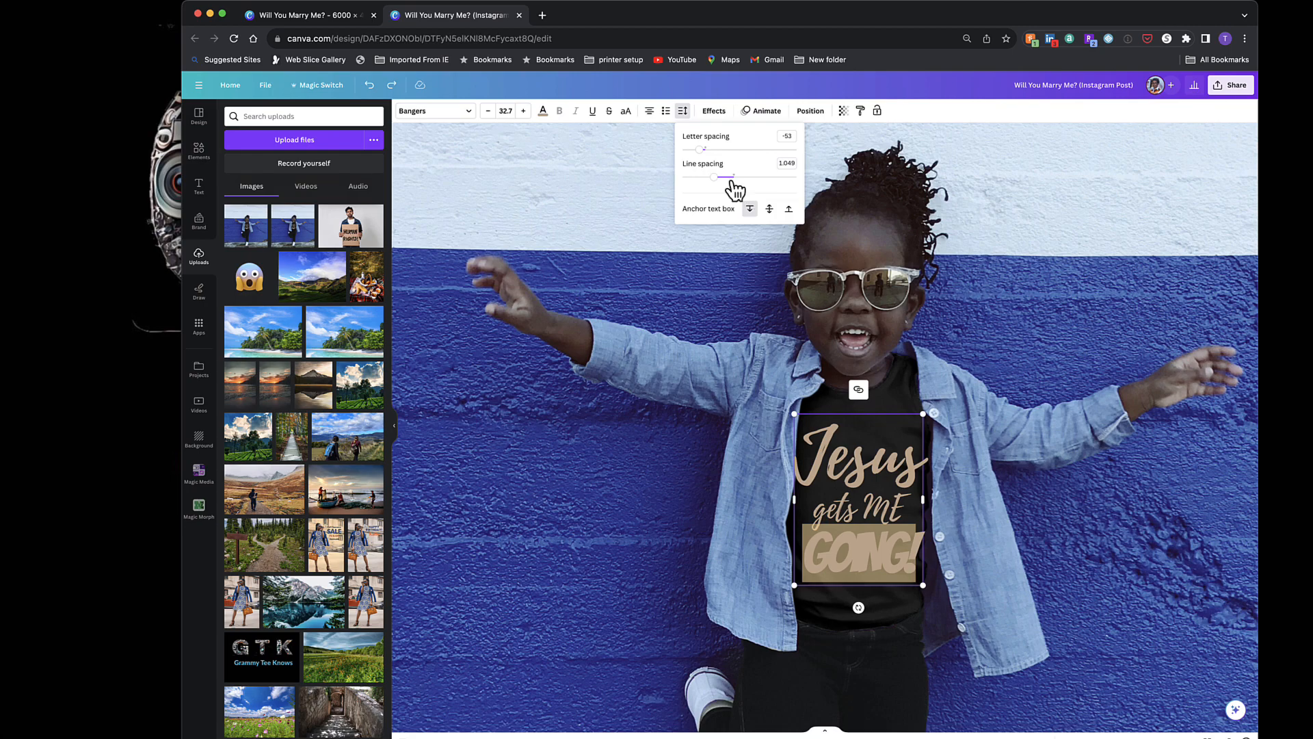
{"action": "left_click_drag", "start_coordinate": [701, 149], "coordinate": [708, 149]}
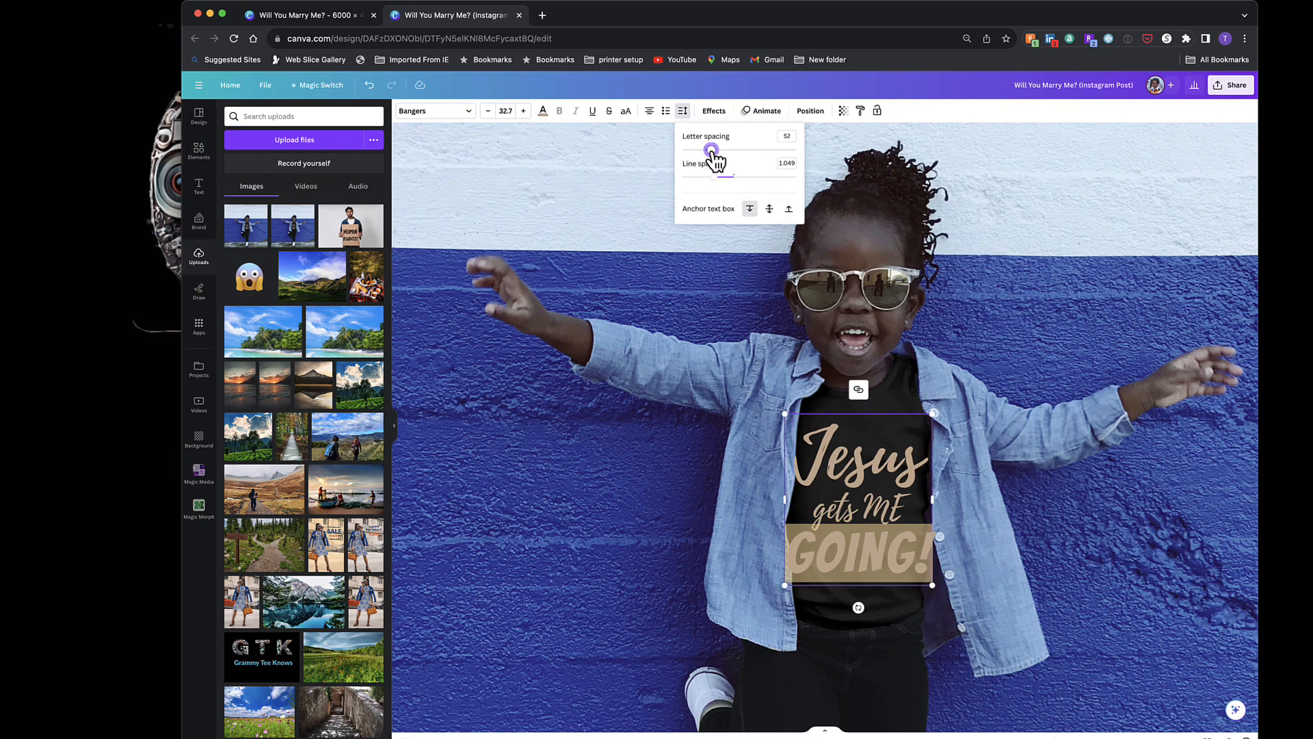
{"action": "left_click_drag", "start_coordinate": [710, 149], "coordinate": [712, 149]}
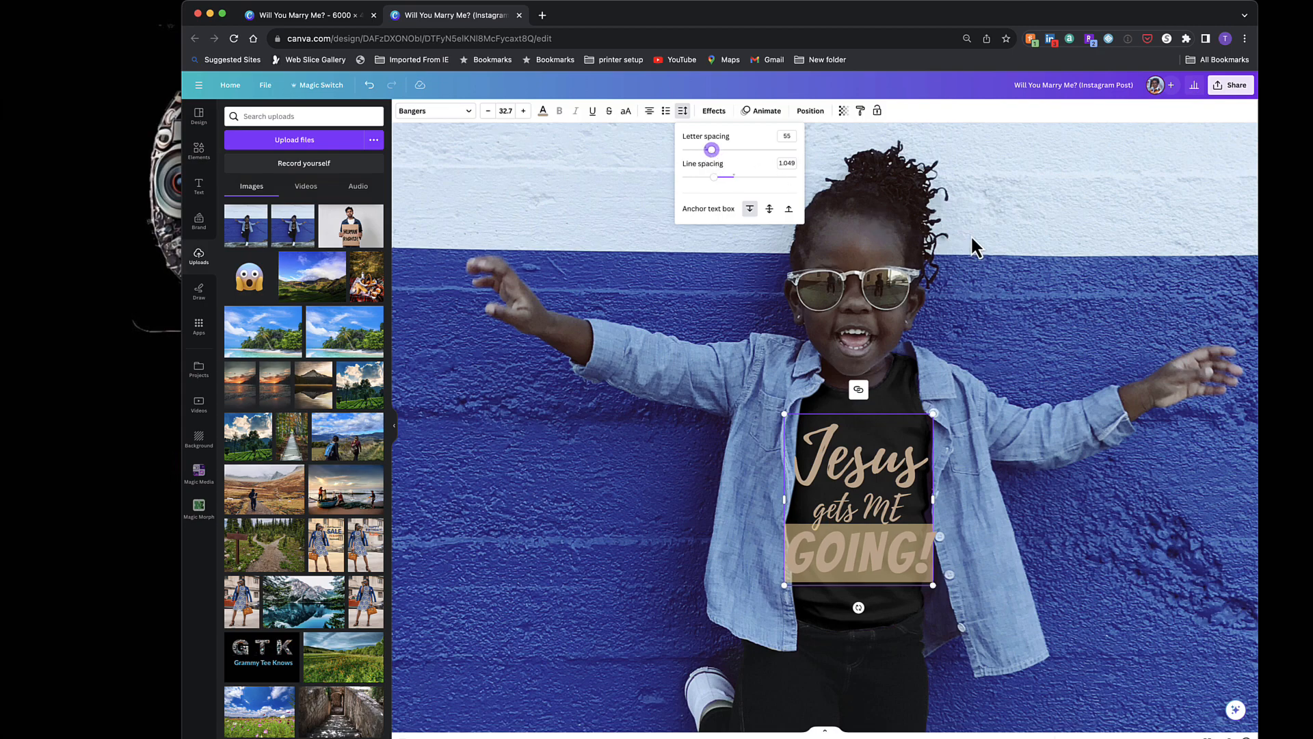
{"action": "mouse_move", "coordinate": [488, 117]}
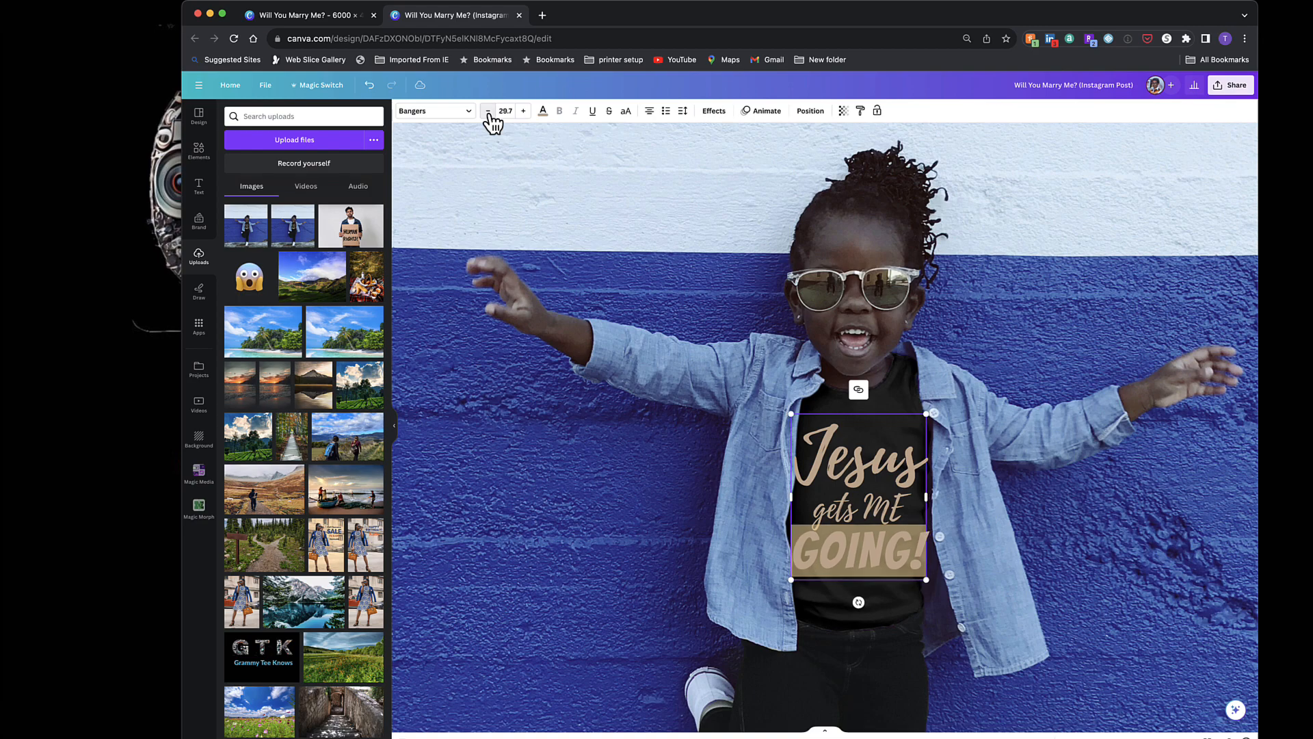
{"action": "left_click", "coordinate": [995, 202]}
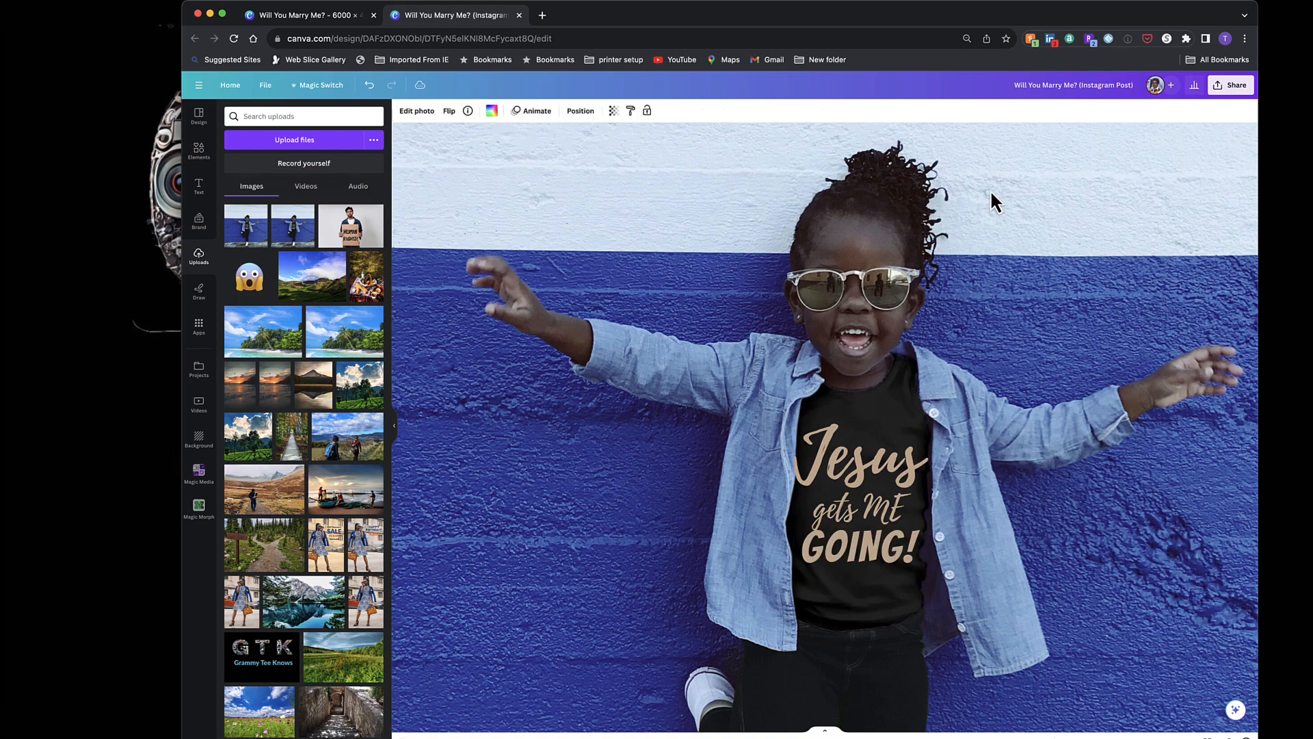
{"action": "left_click", "coordinate": [855, 482]}
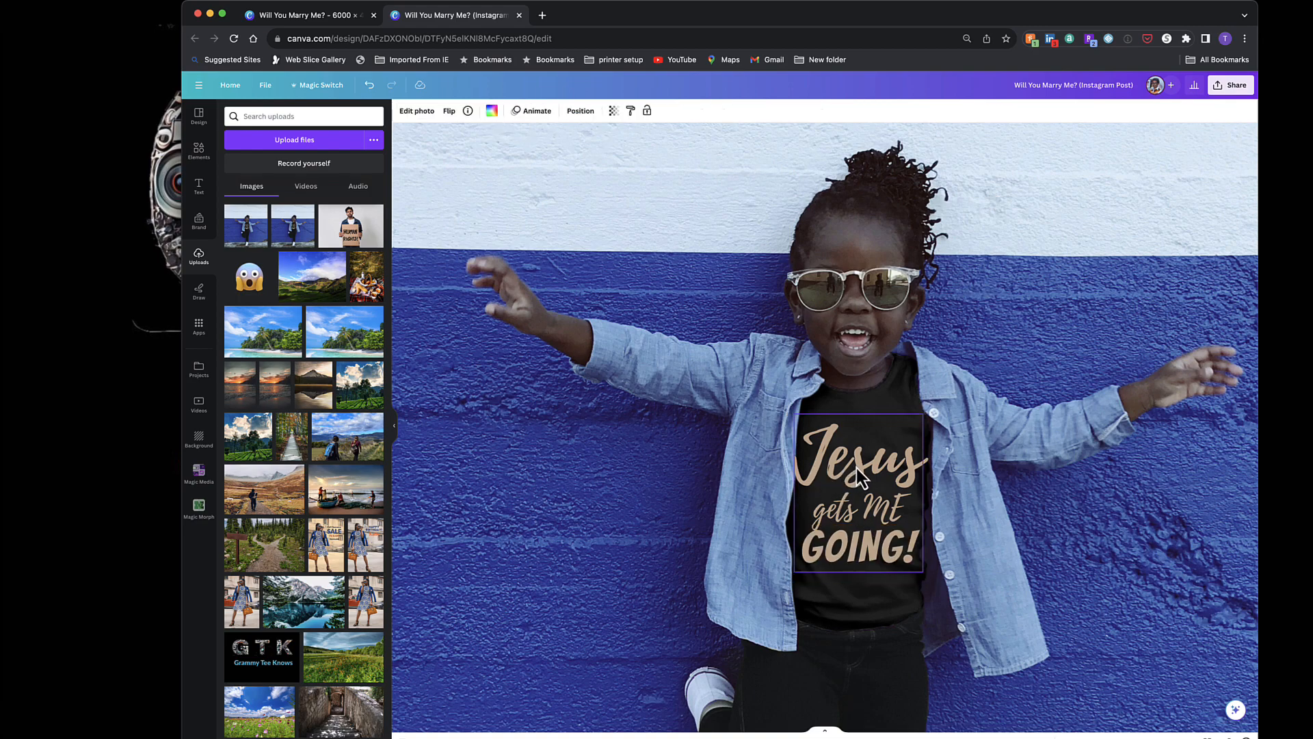
{"action": "left_click", "coordinate": [1023, 238]}
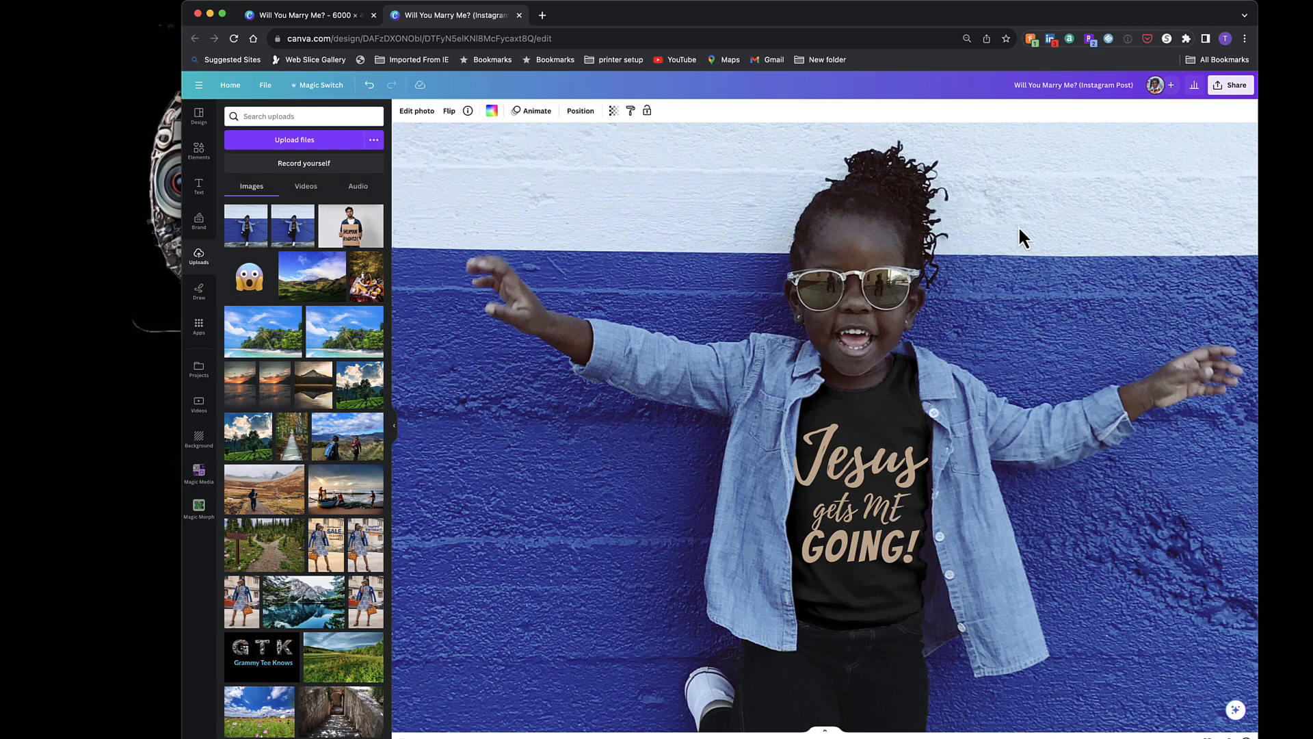
{"action": "scroll", "scroll_direction": "down", "scroll_amount": 3}
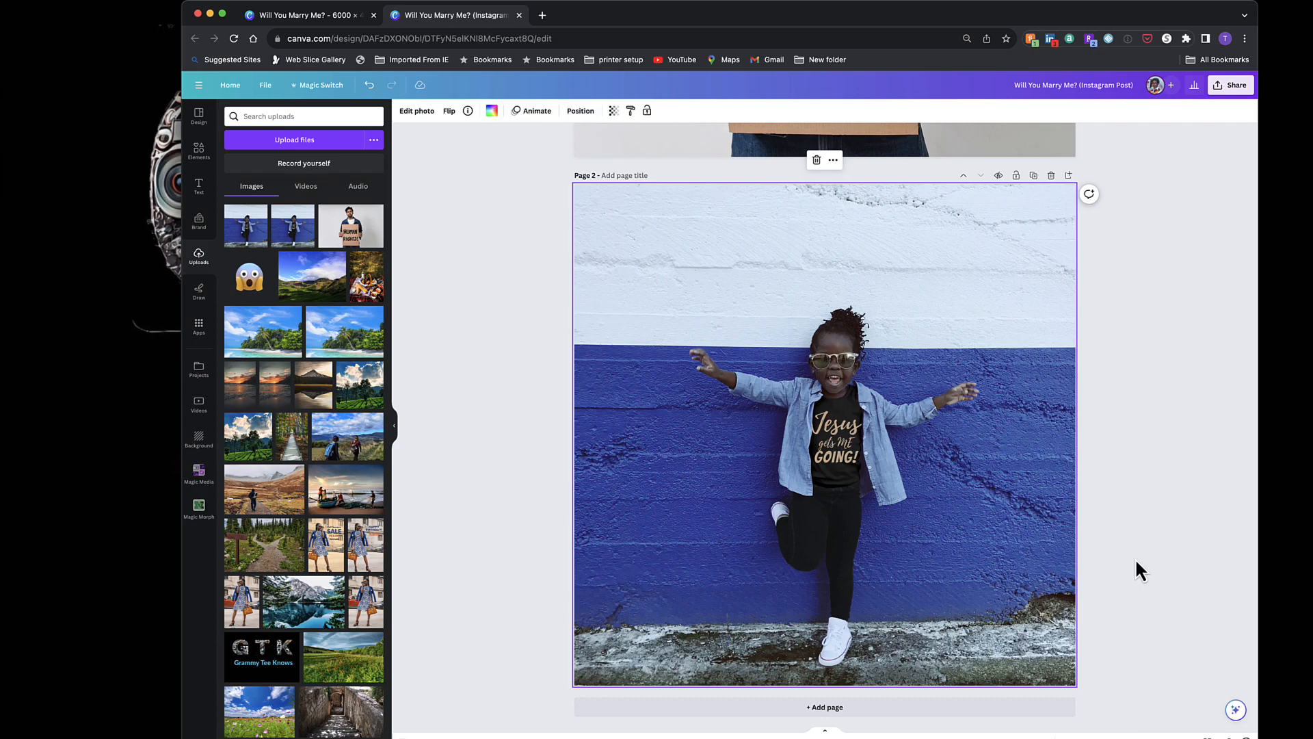
{"action": "mouse_move", "coordinate": [921, 486]}
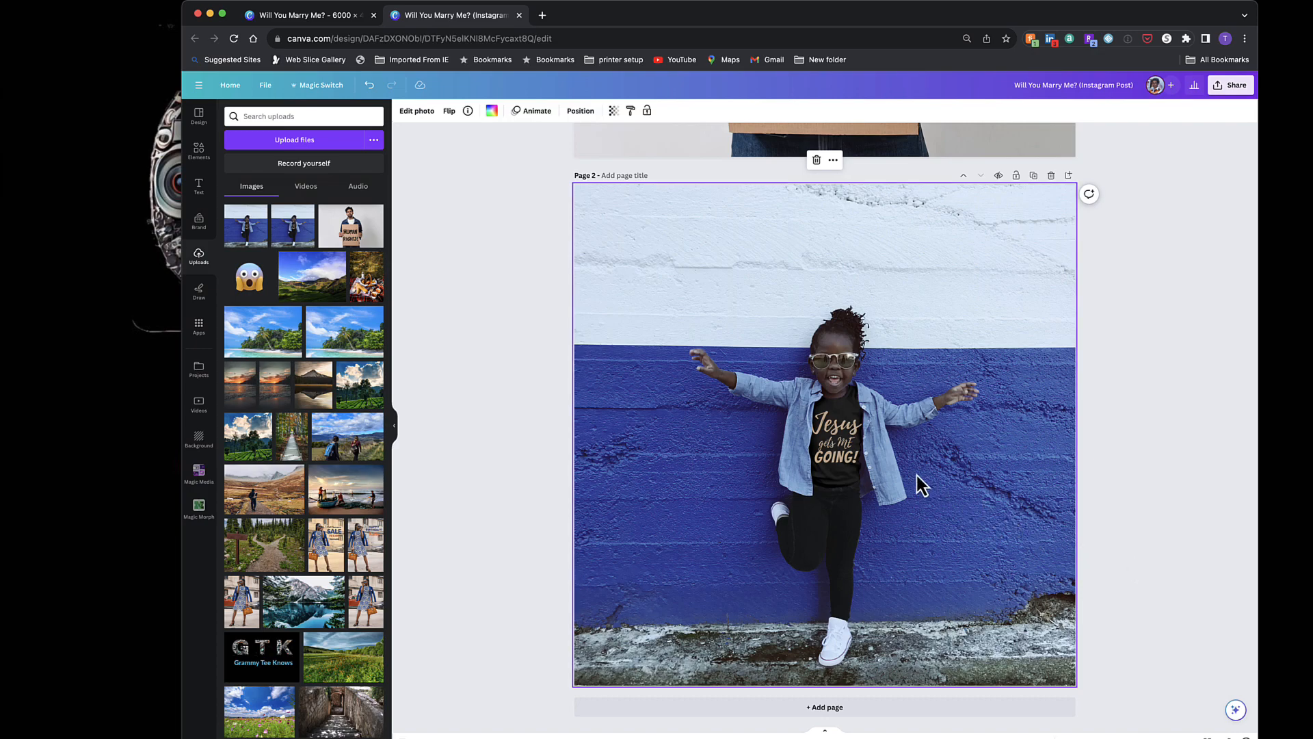
{"action": "left_click", "coordinate": [840, 445]}
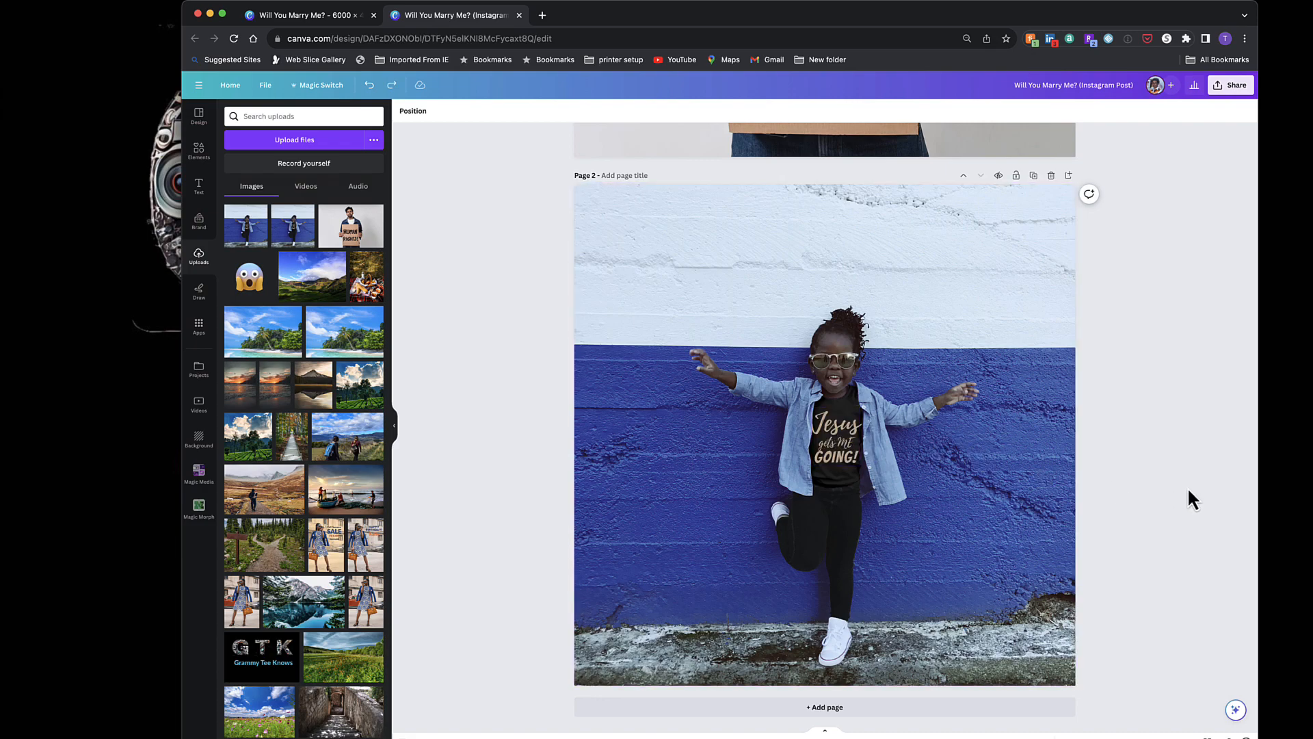
{"action": "mouse_move", "coordinate": [1042, 478]}
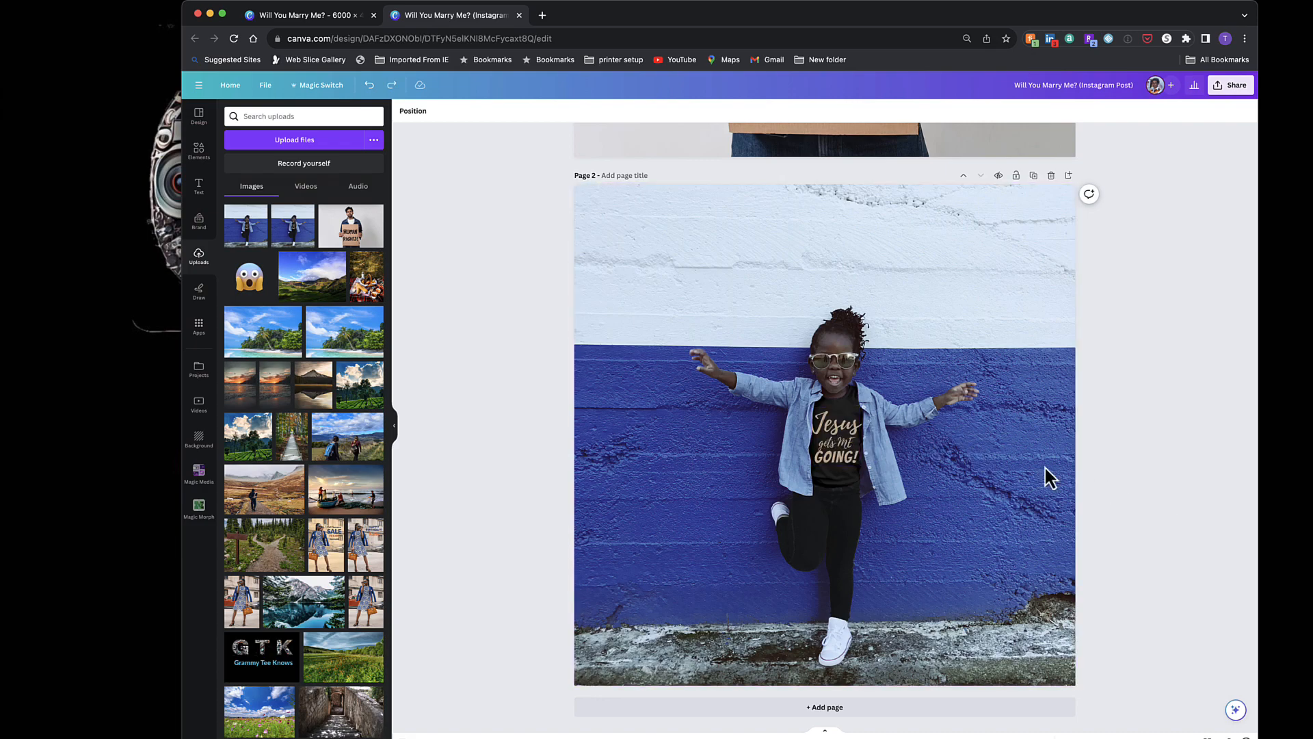
{"action": "mouse_move", "coordinate": [1176, 580]}
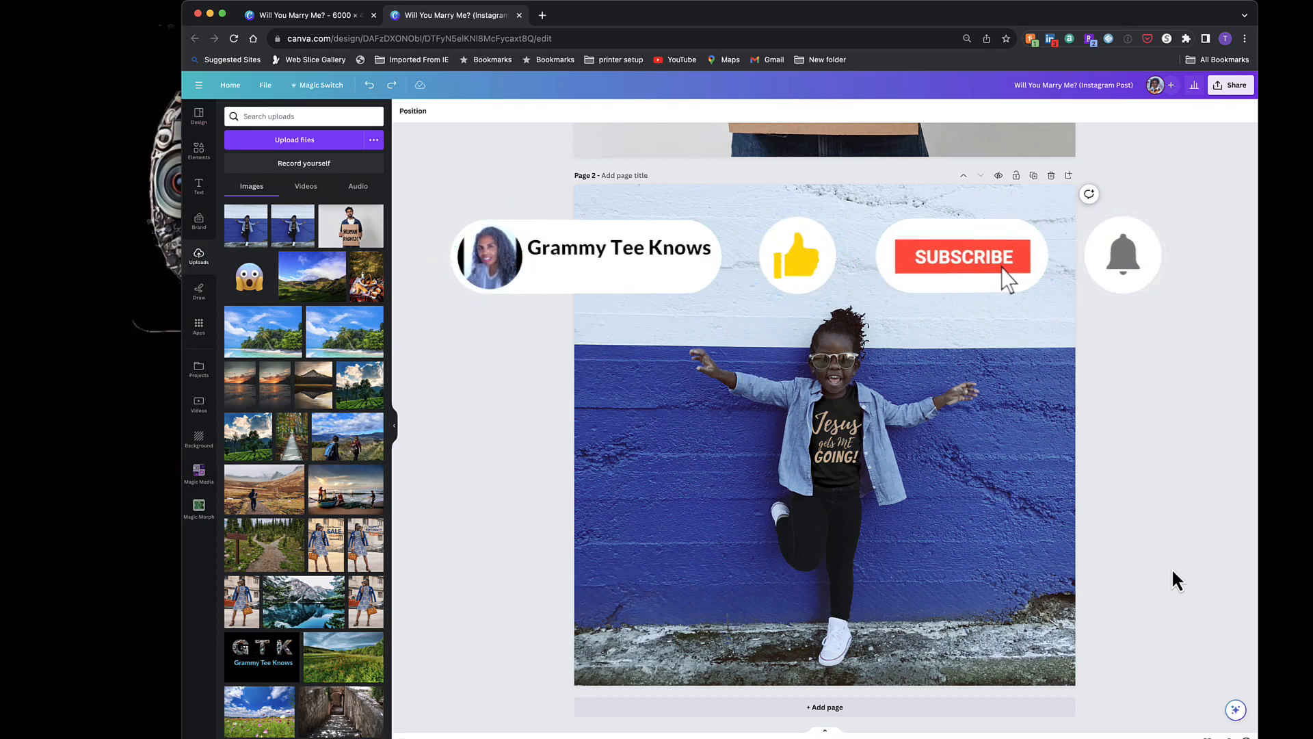
{"action": "left_click", "coordinate": [962, 257]}
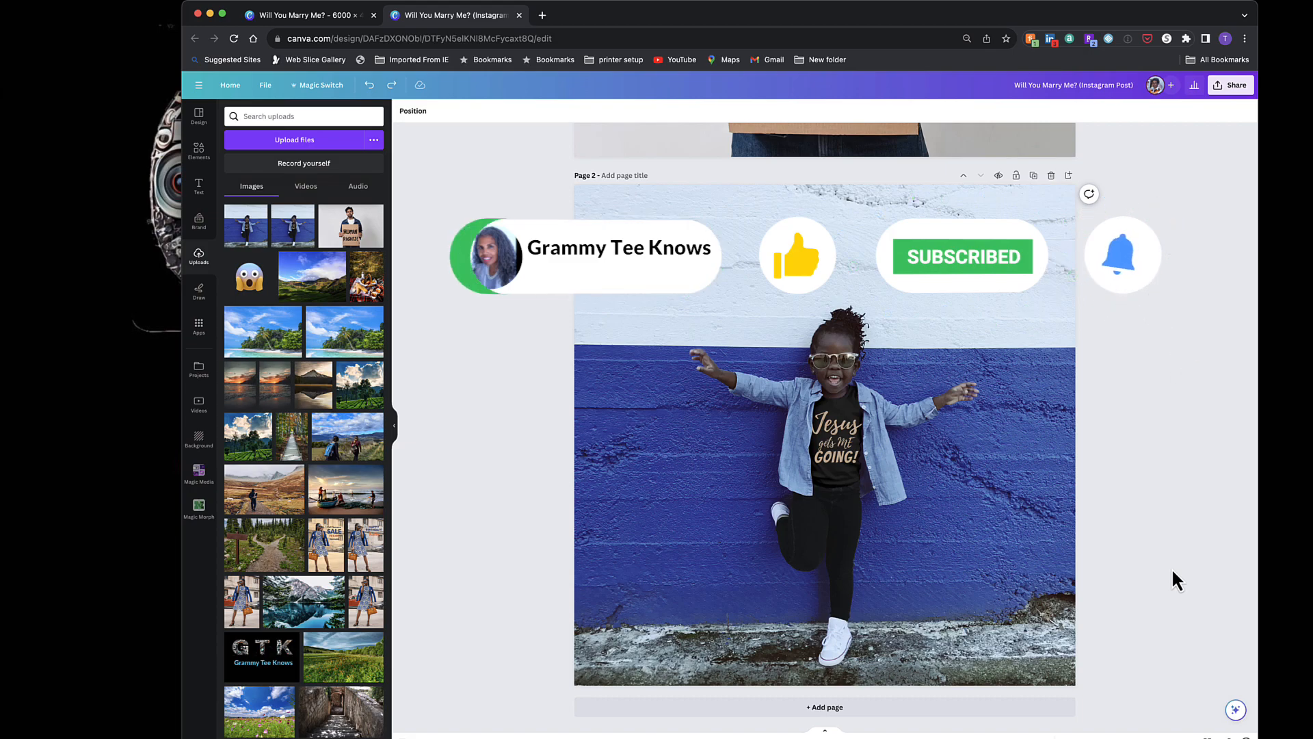